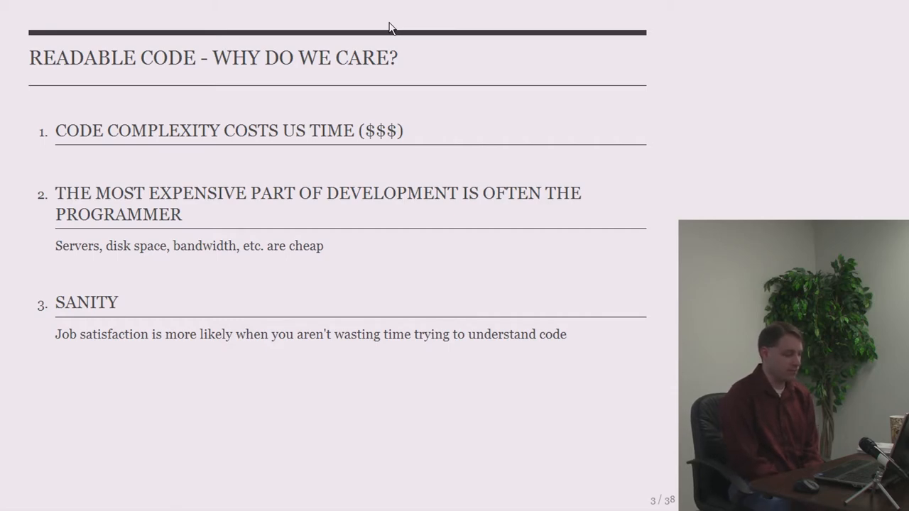
# - Advance to slide 4, which lists the talk's six topics
pyautogui.press('Right')
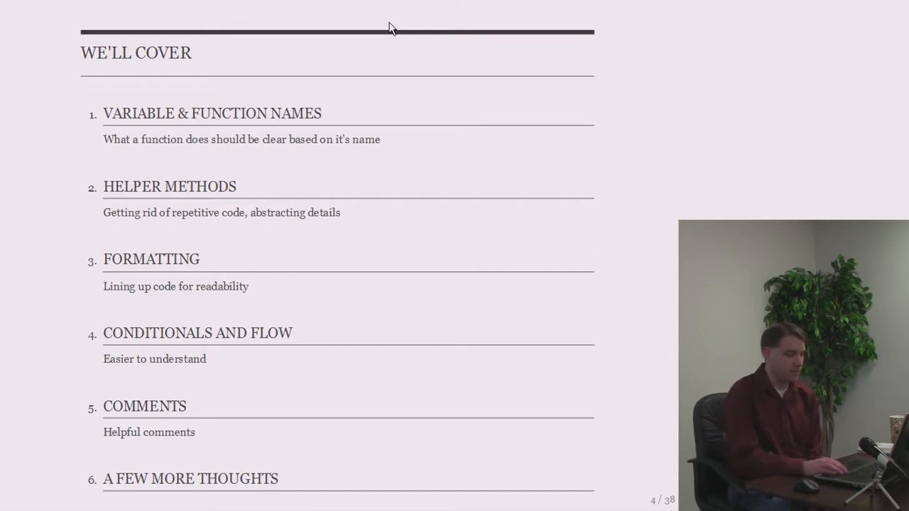
pyautogui.press('Right')
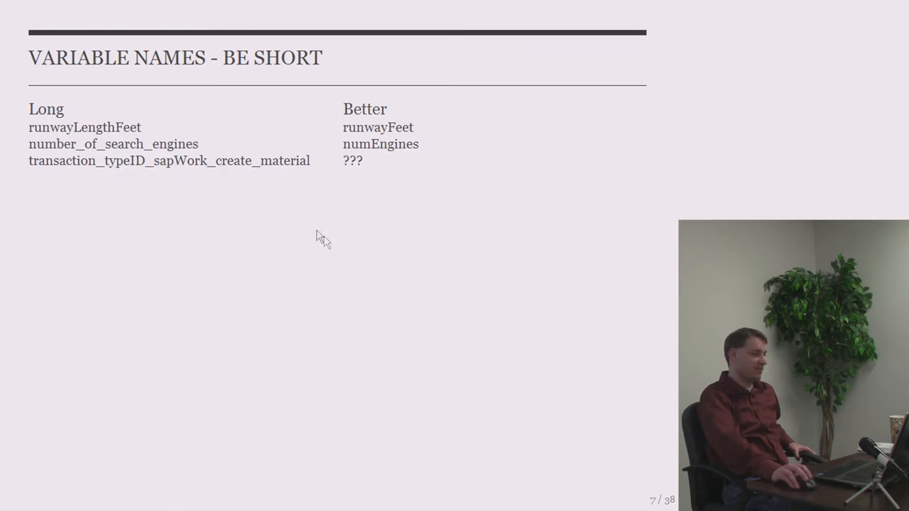
pyautogui.moveTo(407, 230)
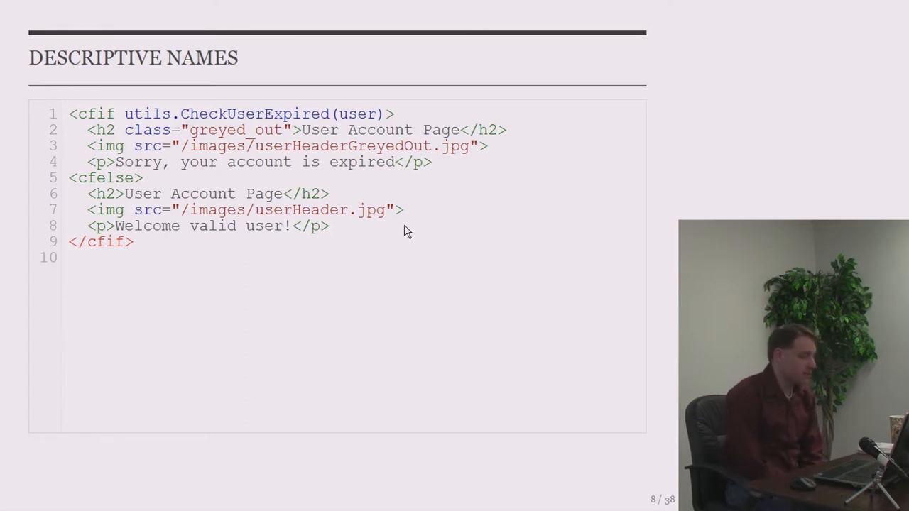
pyautogui.moveTo(358, 192)
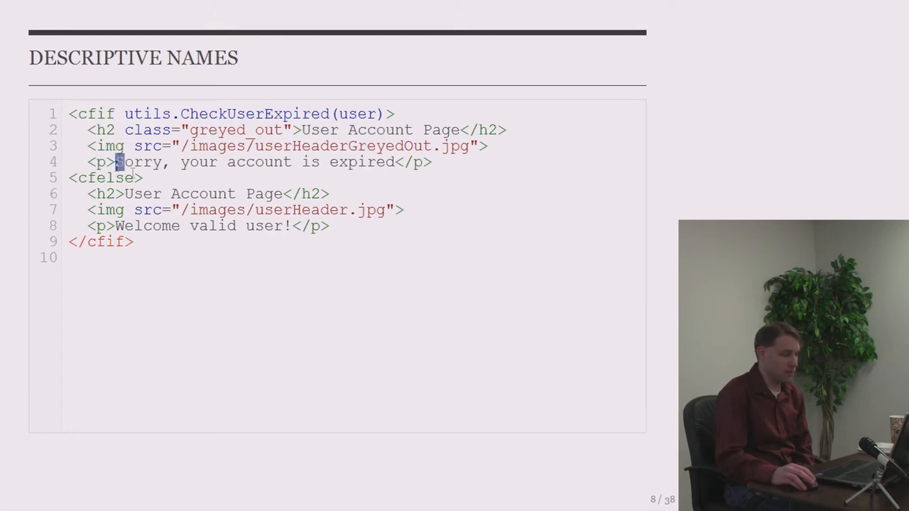
# - Highlight the account-expired message, then advance to the 'Descriptive Names - Better' slide
pyautogui.moveTo(115, 162); pyautogui.dragTo(389, 162)
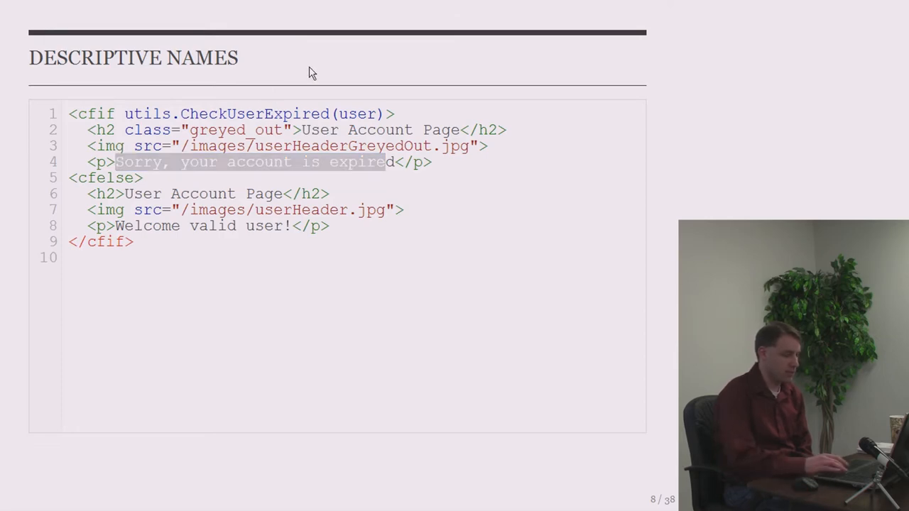
pyautogui.press('Right')
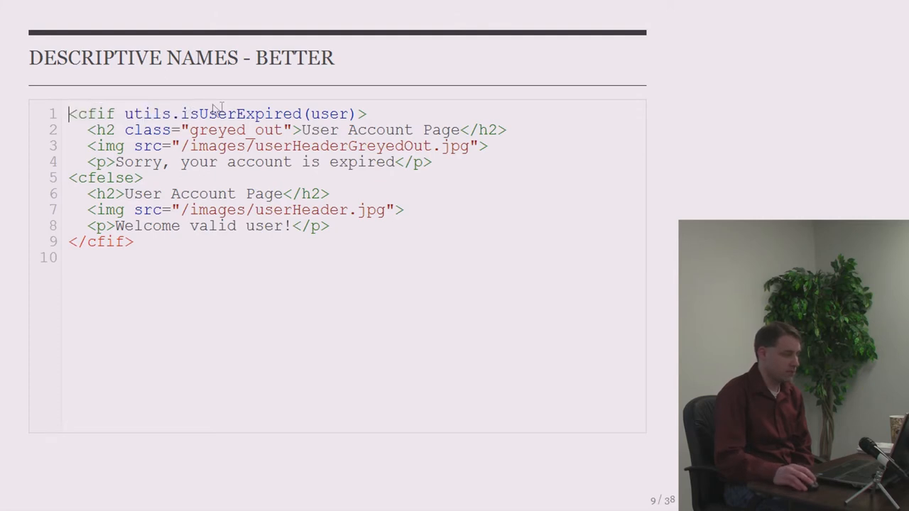
pyautogui.moveTo(476, 61)
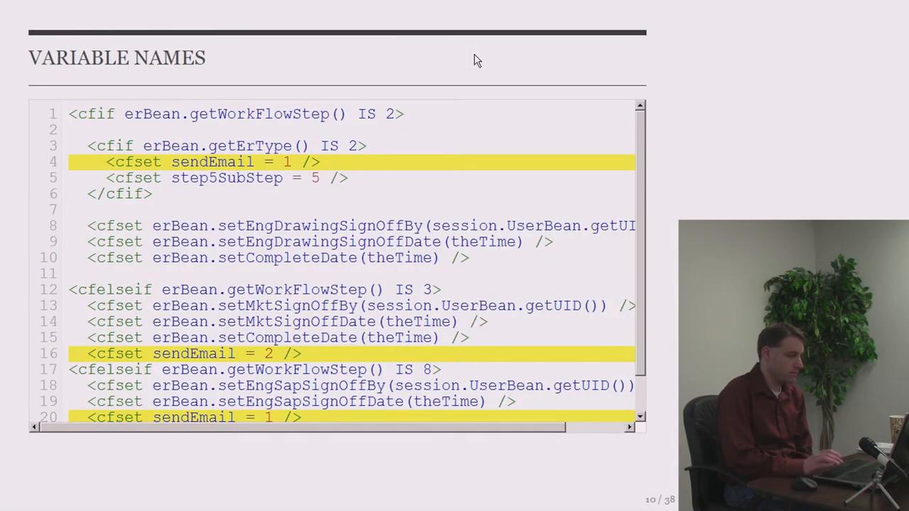
pyautogui.moveTo(640, 135)
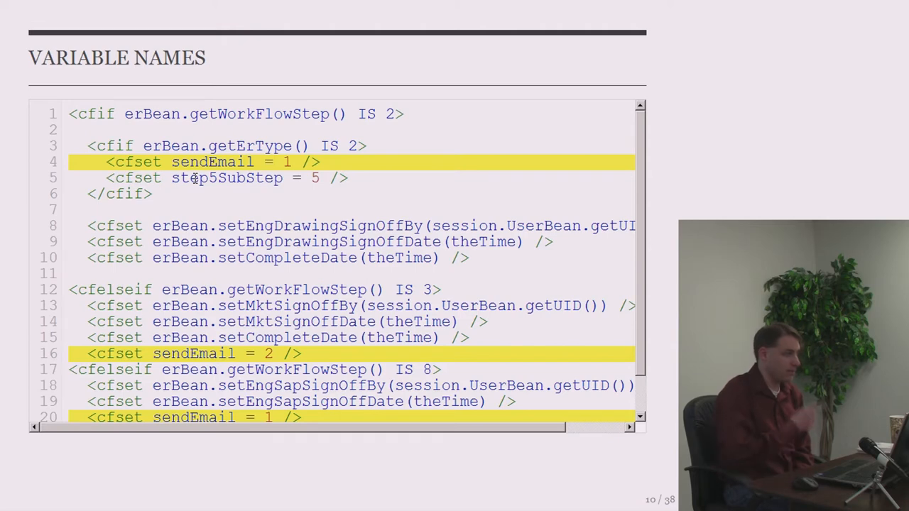
pyautogui.moveTo(252, 259)
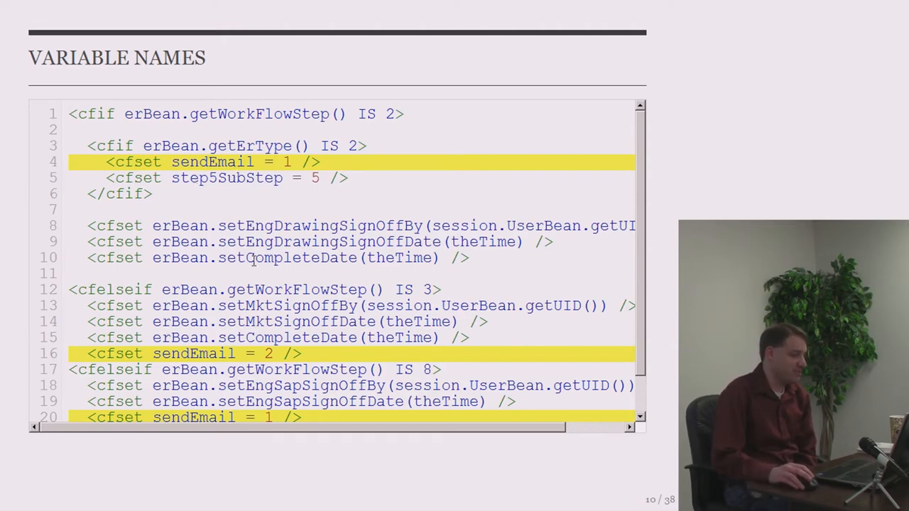
pyautogui.moveTo(452, 160)
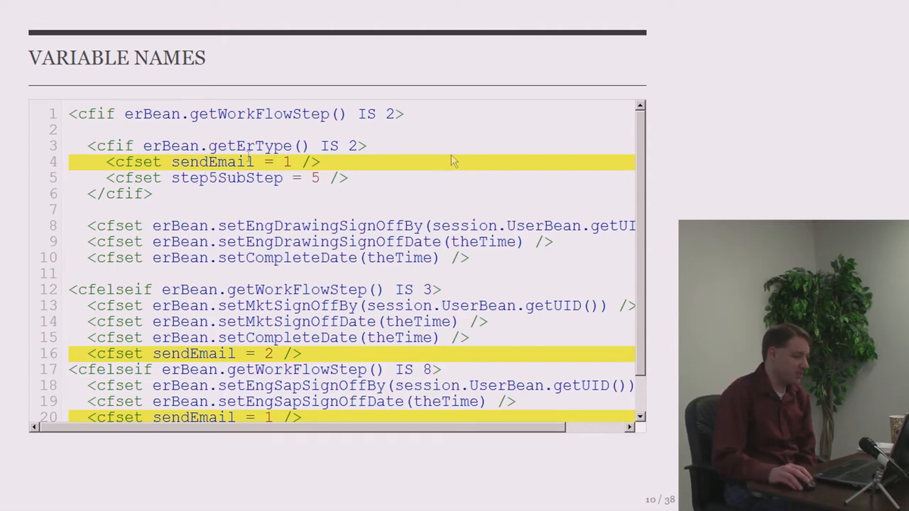
pyautogui.moveTo(206, 162)
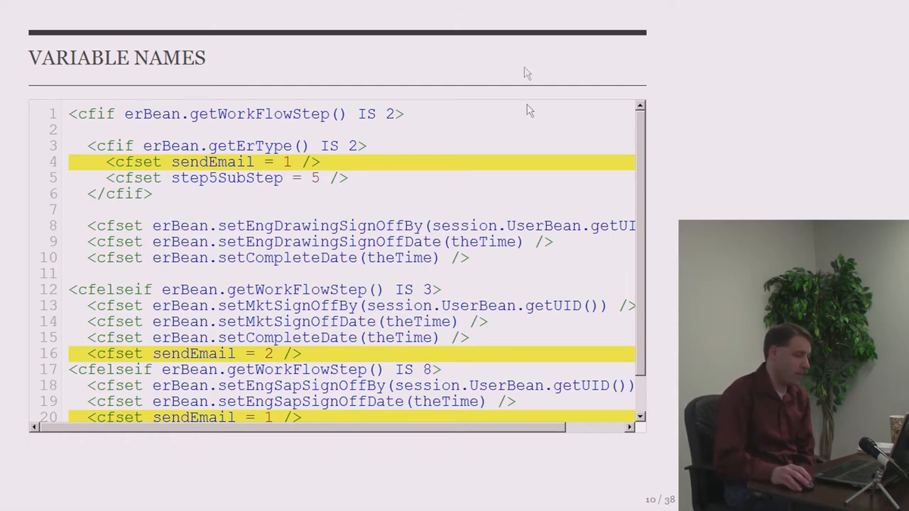
# - Advance to slide 11, where sendEmail numbers become emailTemplate values like 'assignment'
pyautogui.press('Right')
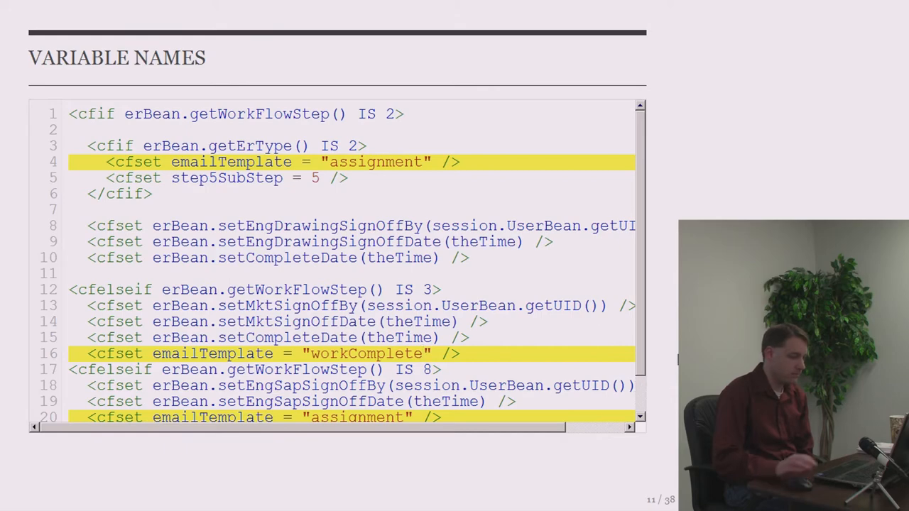
# - Advance to slide 13 and highlight the getZombie call and zombie variable
pyautogui.press('right')
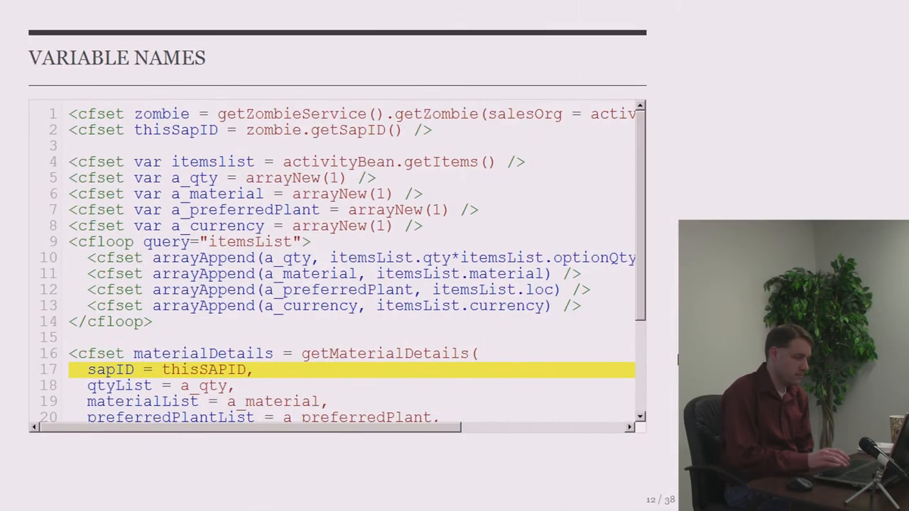
pyautogui.moveTo(641, 227)
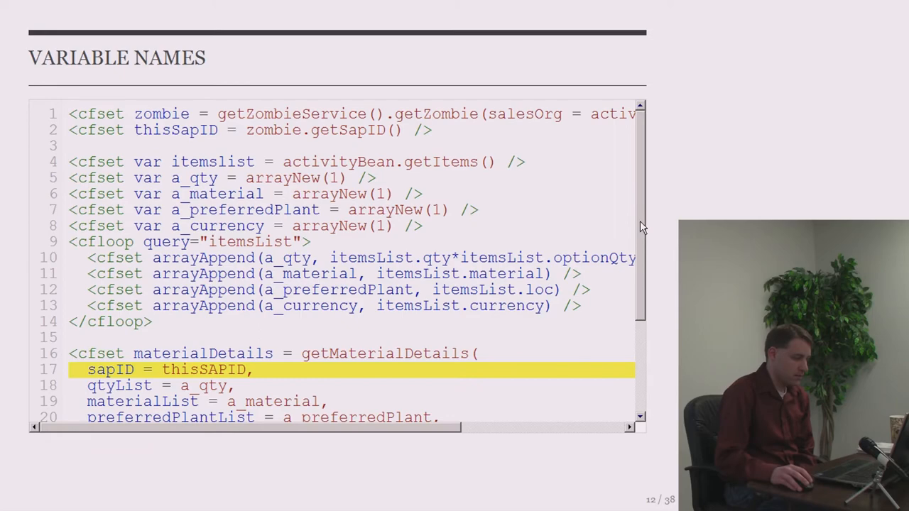
pyautogui.scroll(-3)
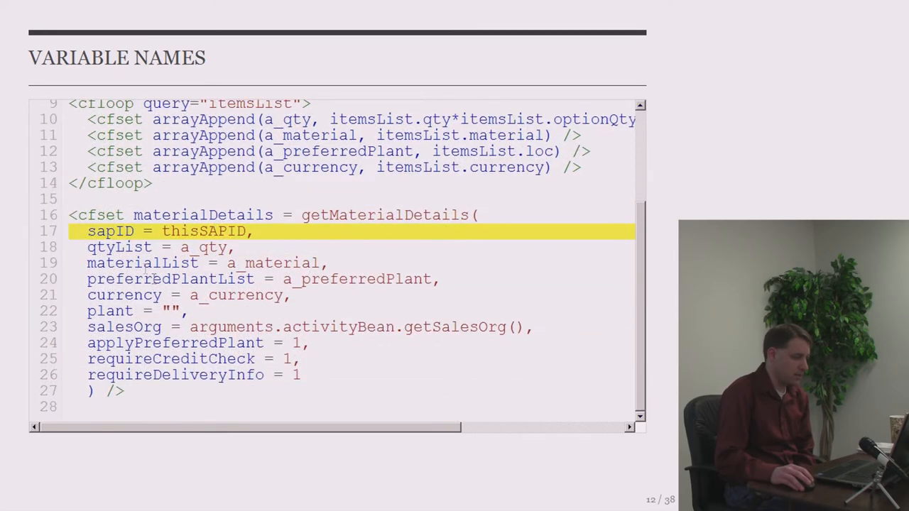
pyautogui.moveTo(68, 215)
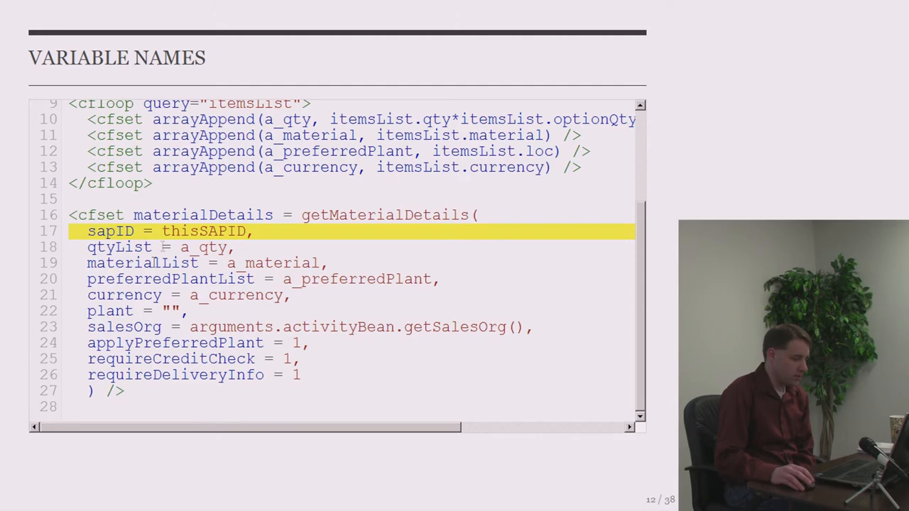
pyautogui.moveTo(344, 220)
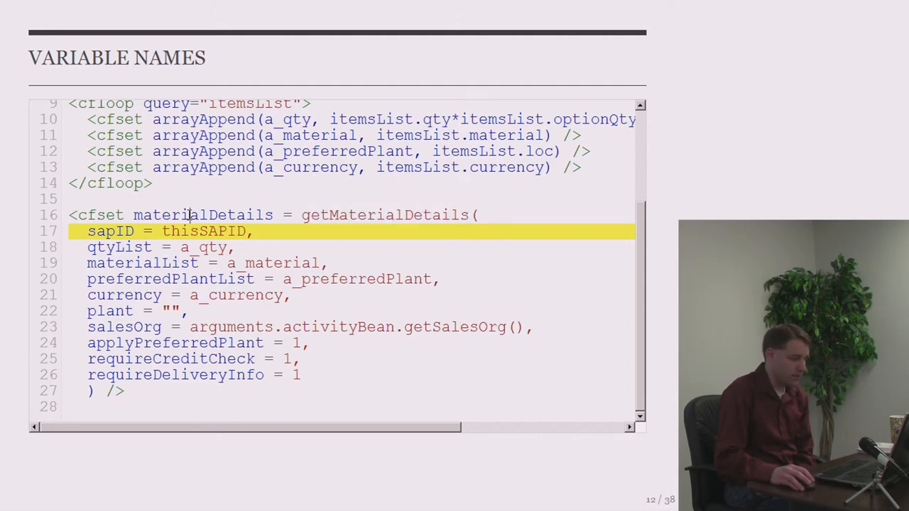
pyautogui.moveTo(111, 428)
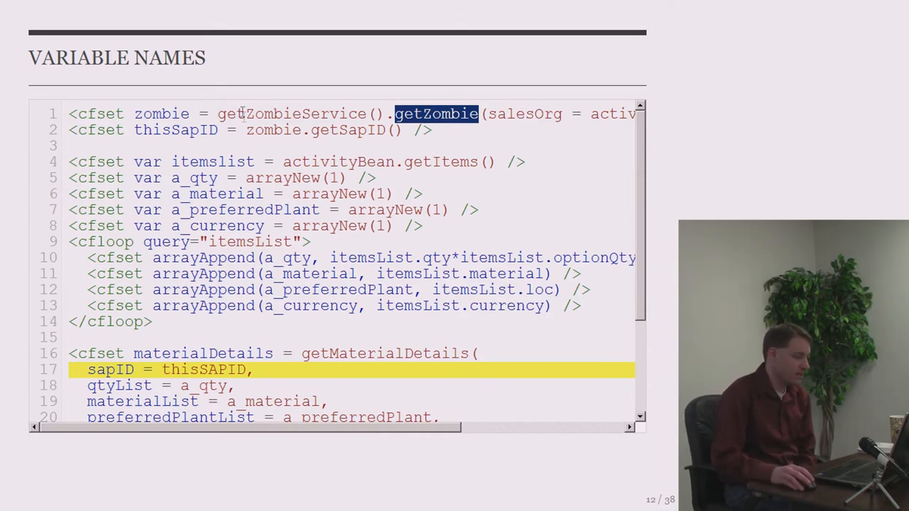
pyautogui.doubleClick(270, 130)
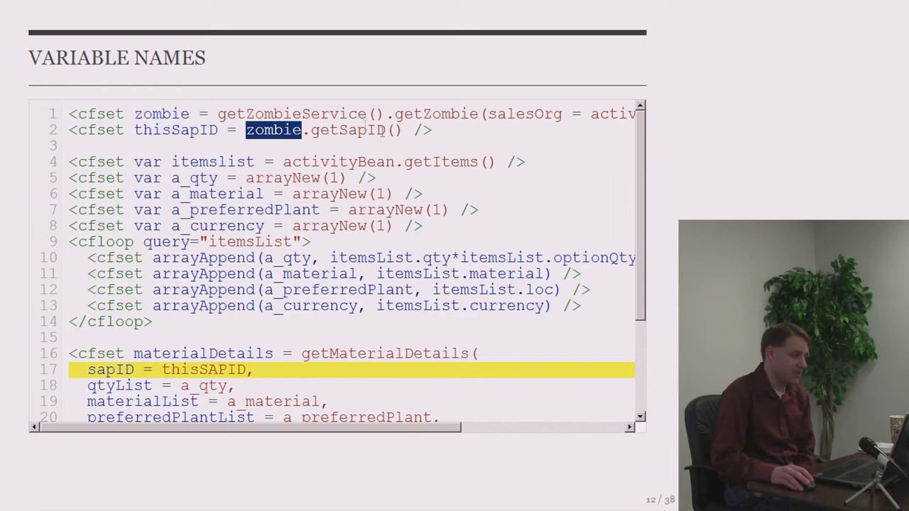
pyautogui.doubleClick(348, 130)
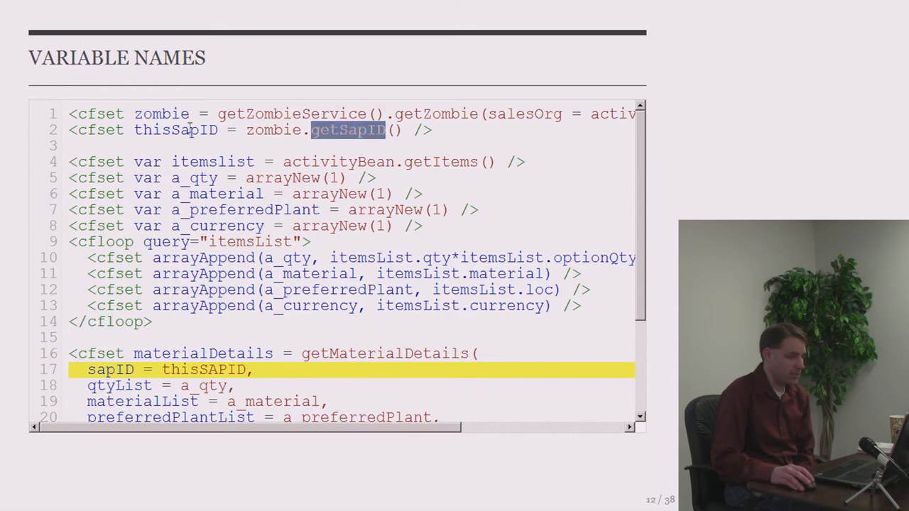
# - Highlight the zombie lookup lines and scroll down to the getFastMaterialSearch call
pyautogui.scroll(-3)
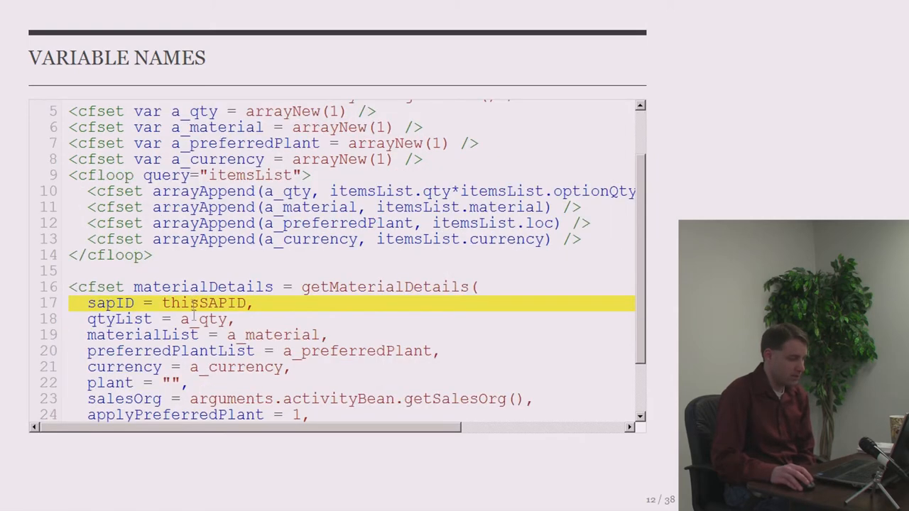
pyautogui.doubleClick(204, 303)
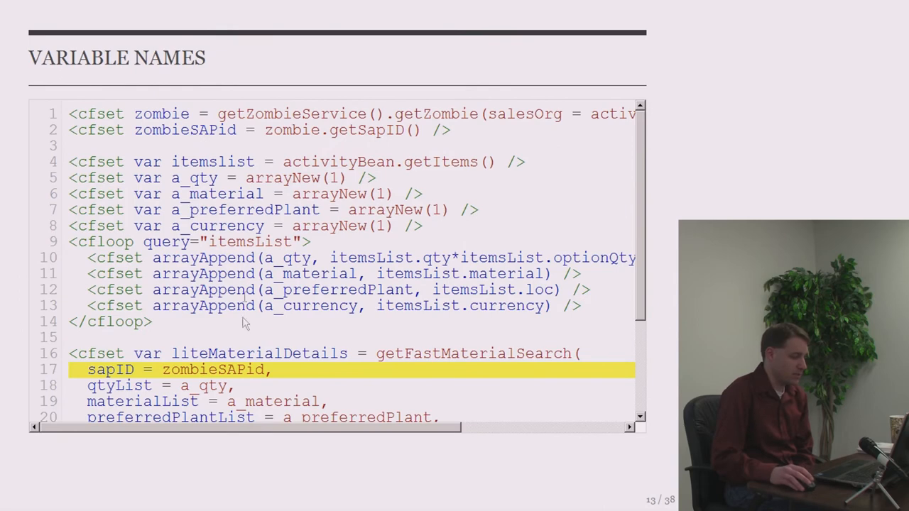
pyautogui.moveTo(310, 113); pyautogui.dragTo(132, 130)
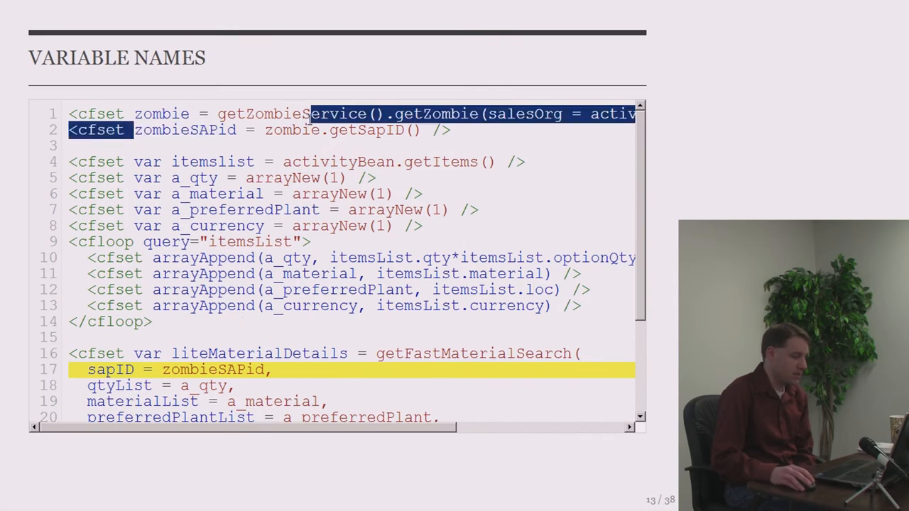
pyautogui.scroll(-3)
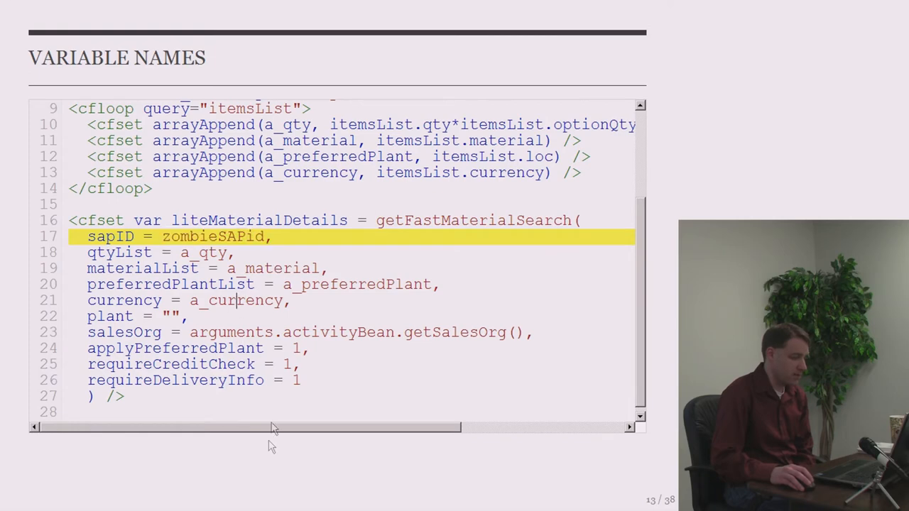
pyautogui.moveTo(629, 382)
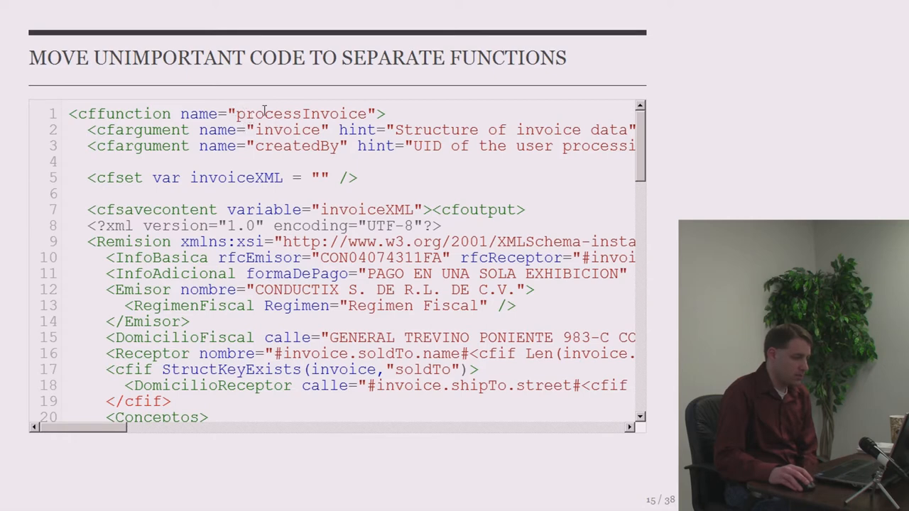
pyautogui.doubleClick(288, 130)
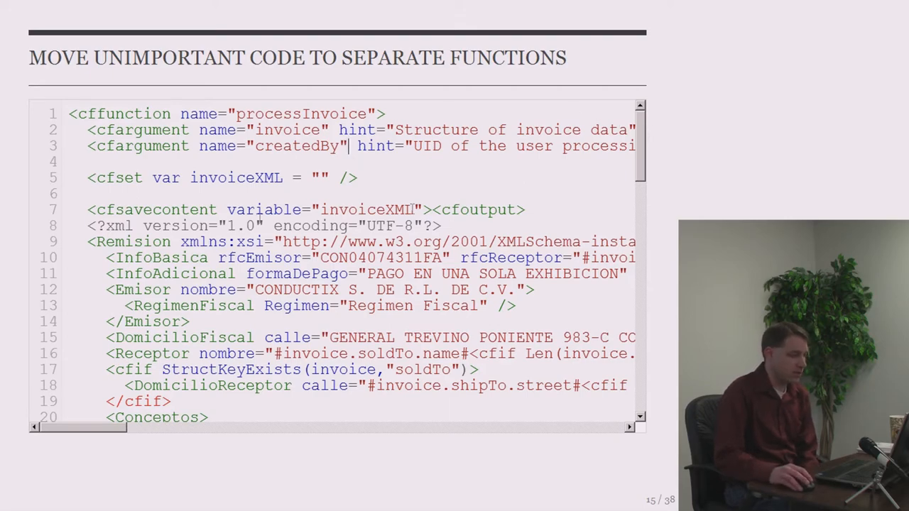
pyautogui.scroll(-3)
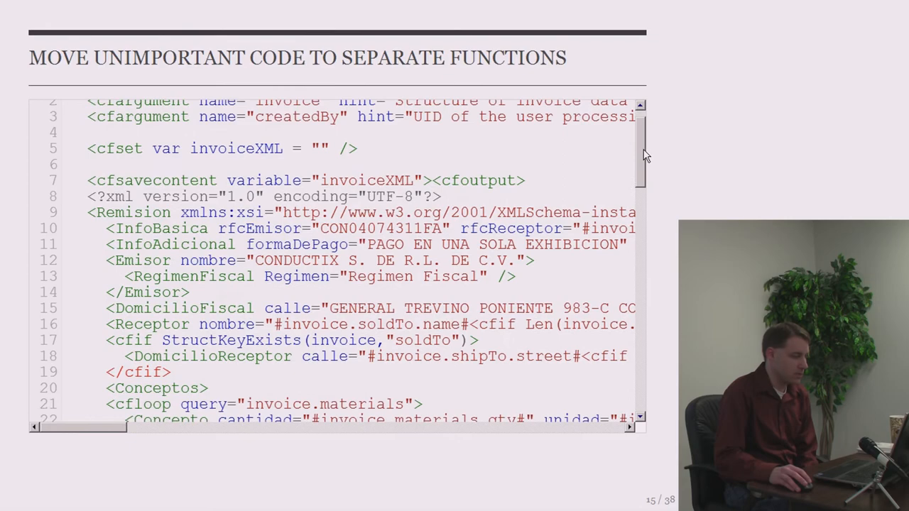
pyautogui.scroll(-3)
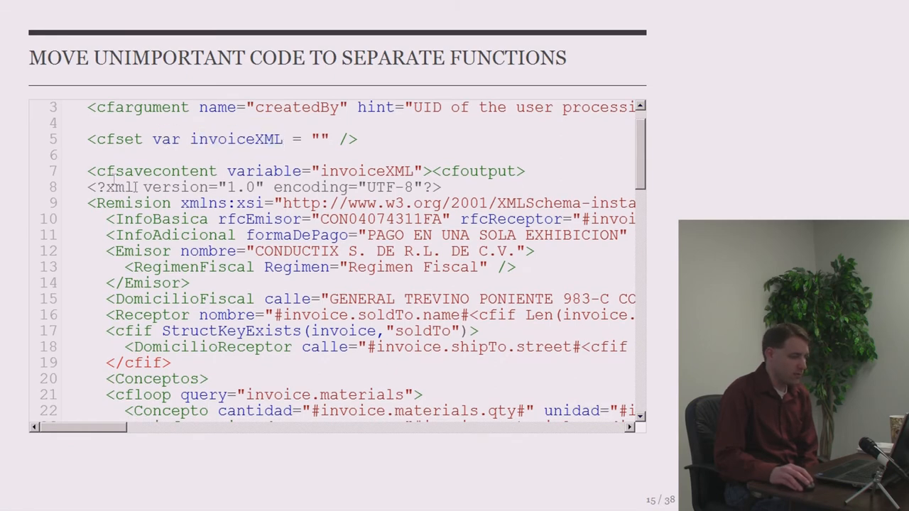
pyautogui.doubleClick(367, 171)
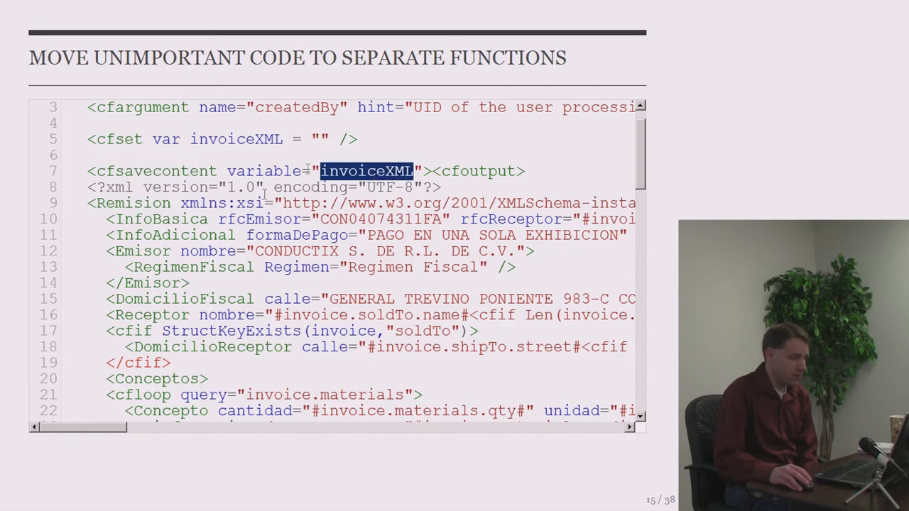
pyautogui.scroll(-3)
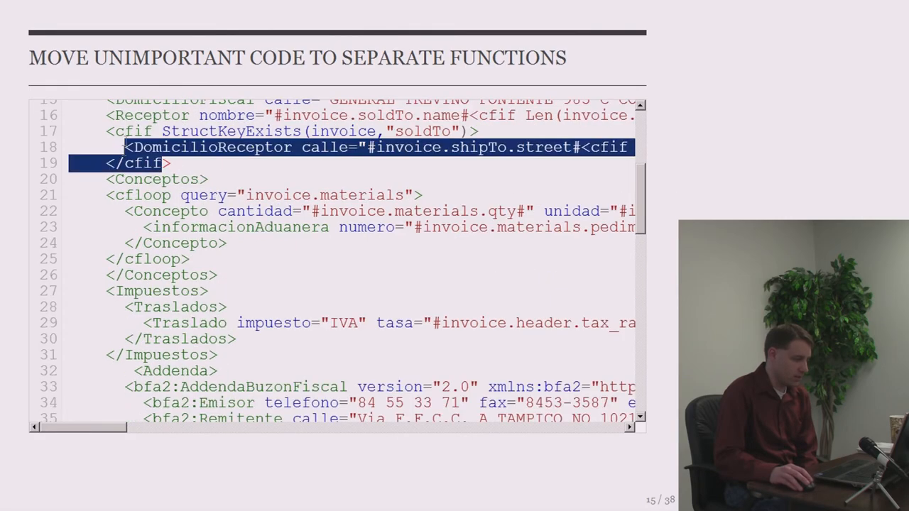
pyautogui.scroll(-3)
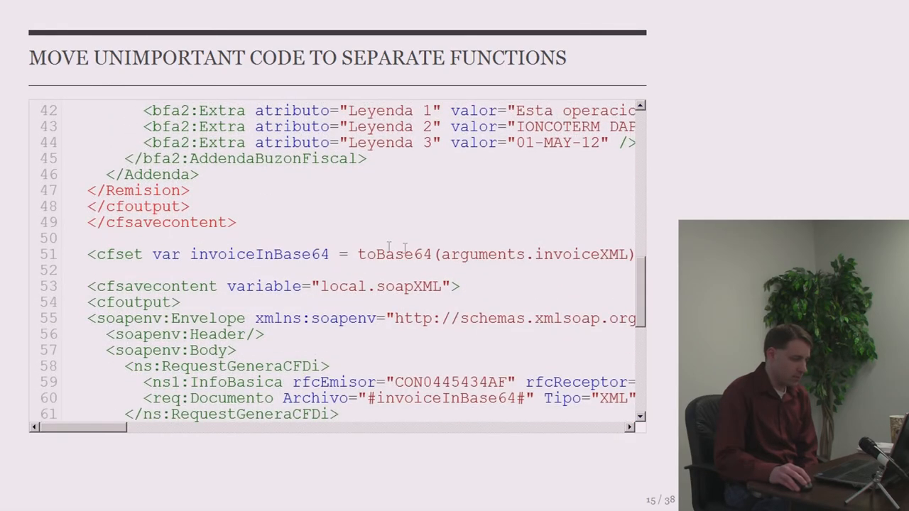
pyautogui.doubleClick(394, 254)
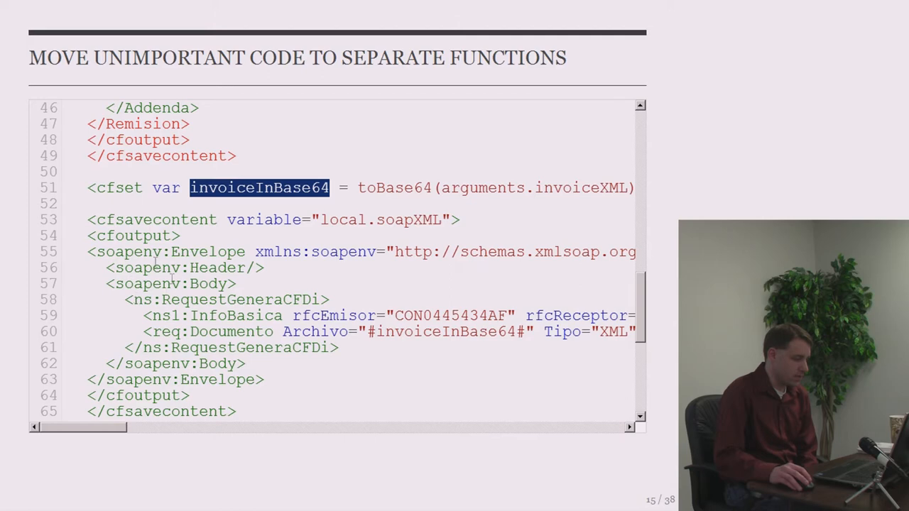
pyautogui.doubleClick(171, 251)
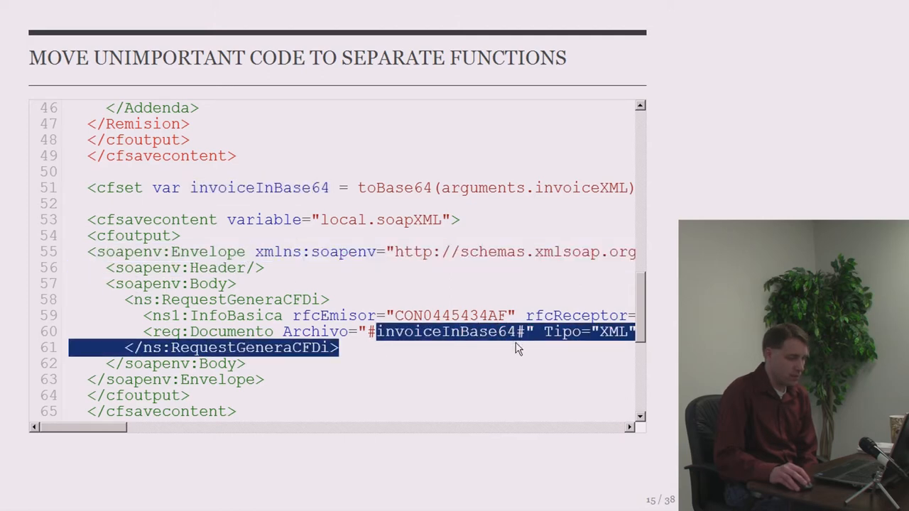
pyautogui.scroll(-3)
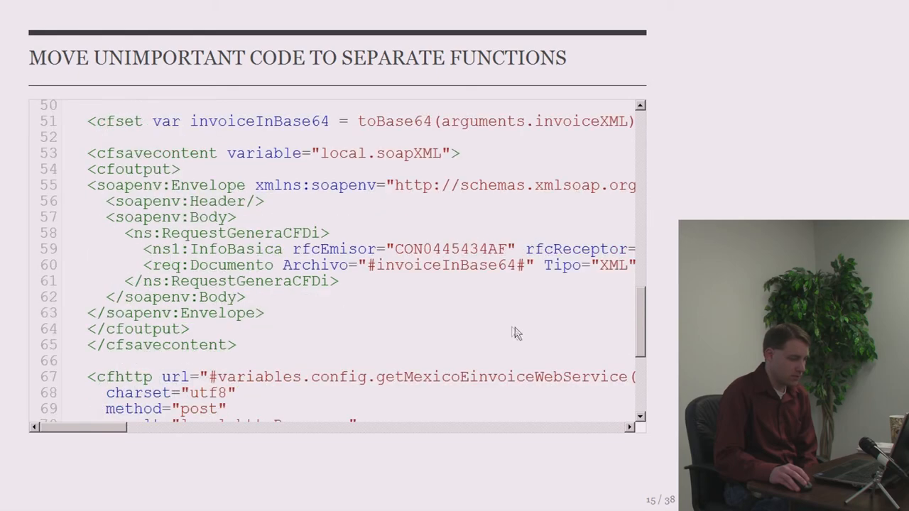
pyautogui.scroll(-3)
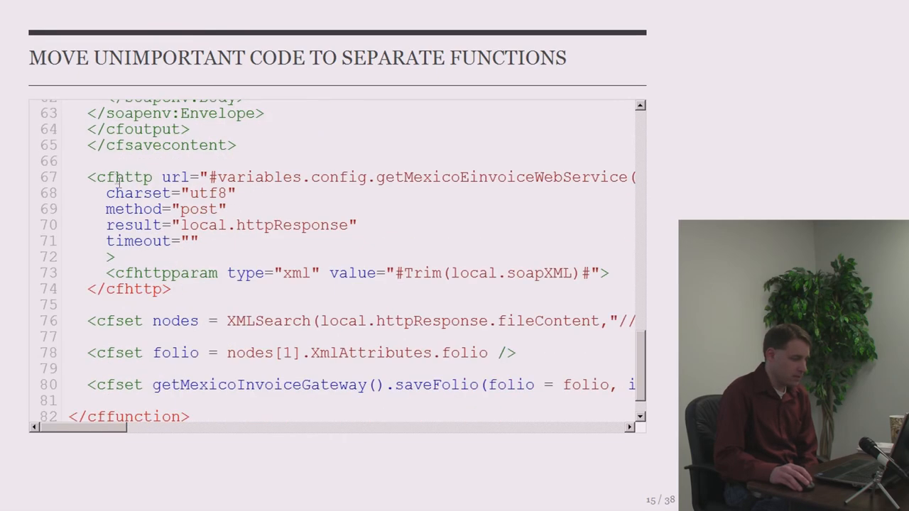
pyautogui.moveTo(588, 171)
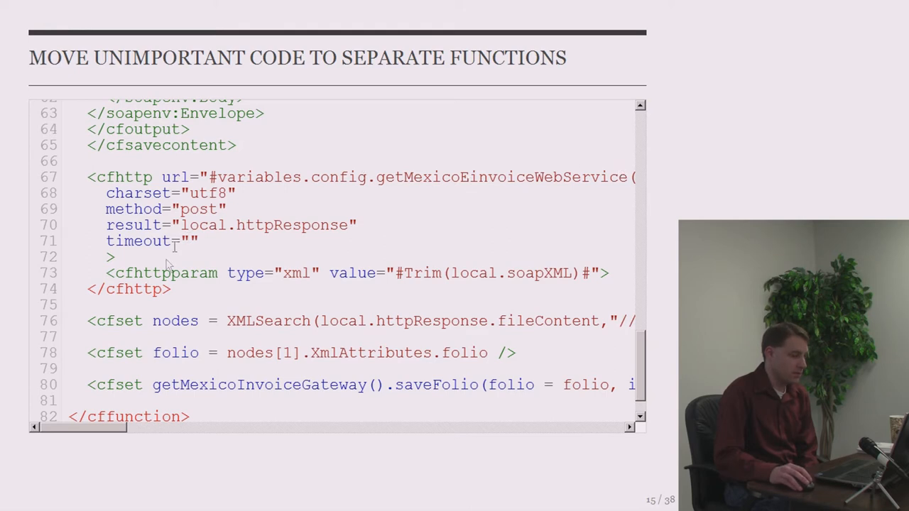
pyautogui.doubleClick(176, 320)
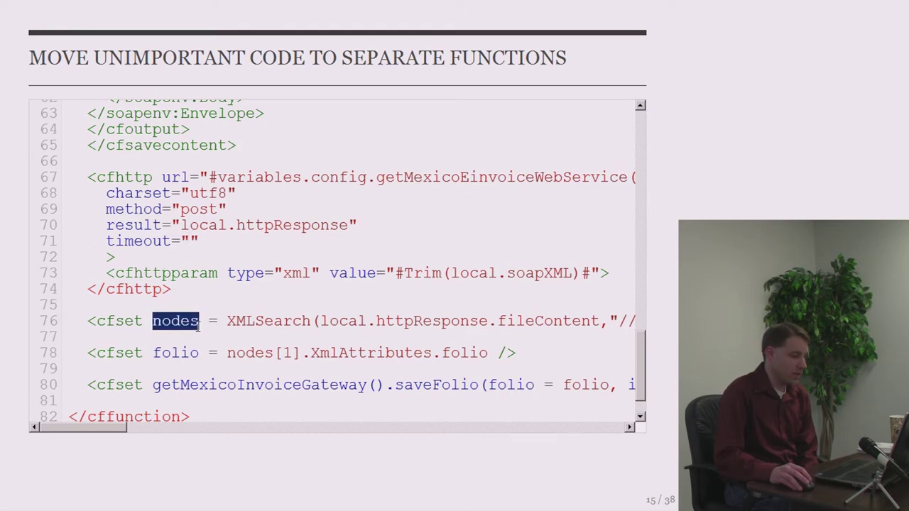
pyautogui.doubleClick(269, 321)
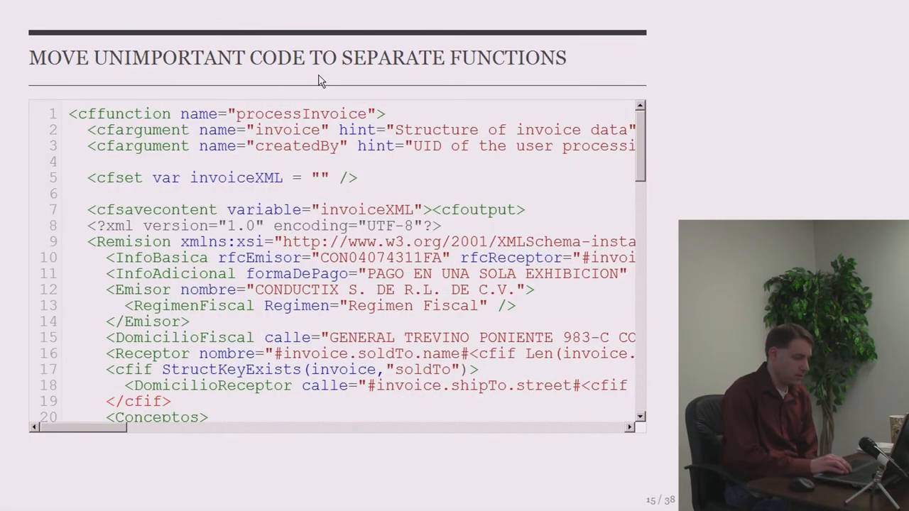
# - Advance to slide 16, select part of the code, and highlight the saveFolio call
pyautogui.press('Right')
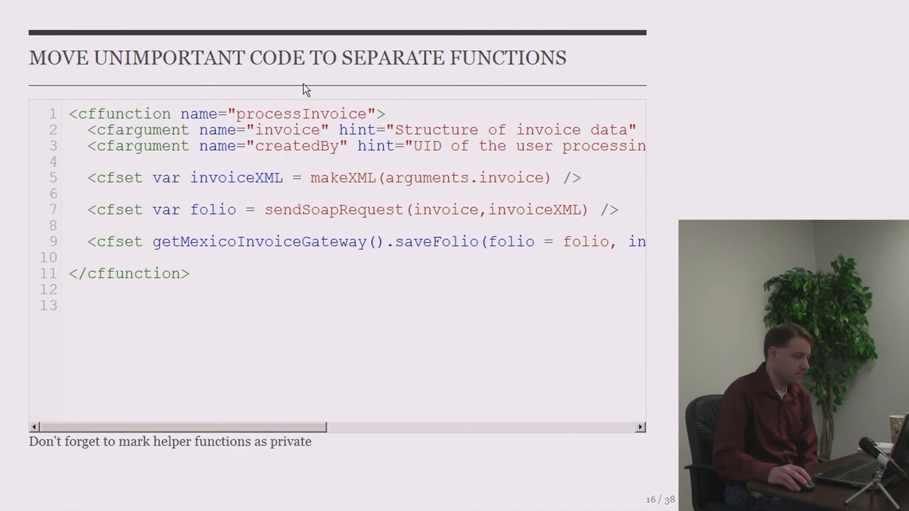
pyautogui.moveTo(284, 113)
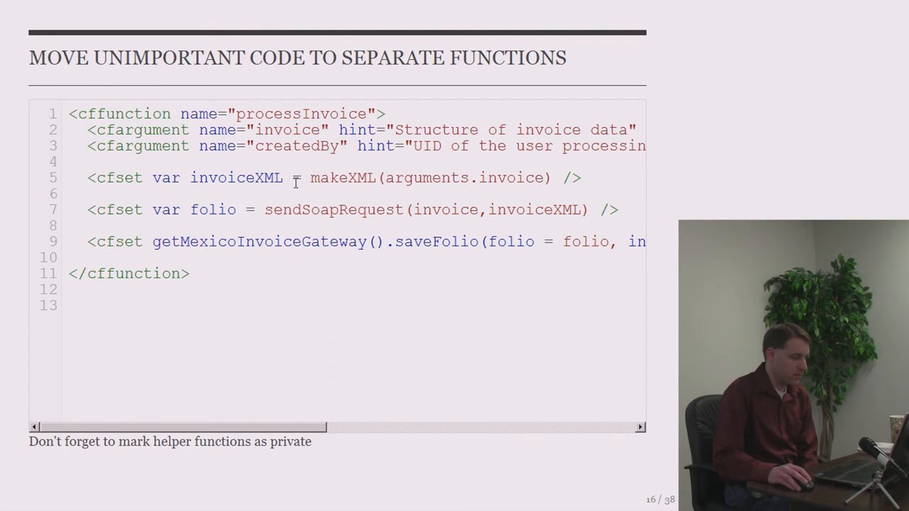
pyautogui.moveTo(190, 178); pyautogui.dragTo(78, 193)
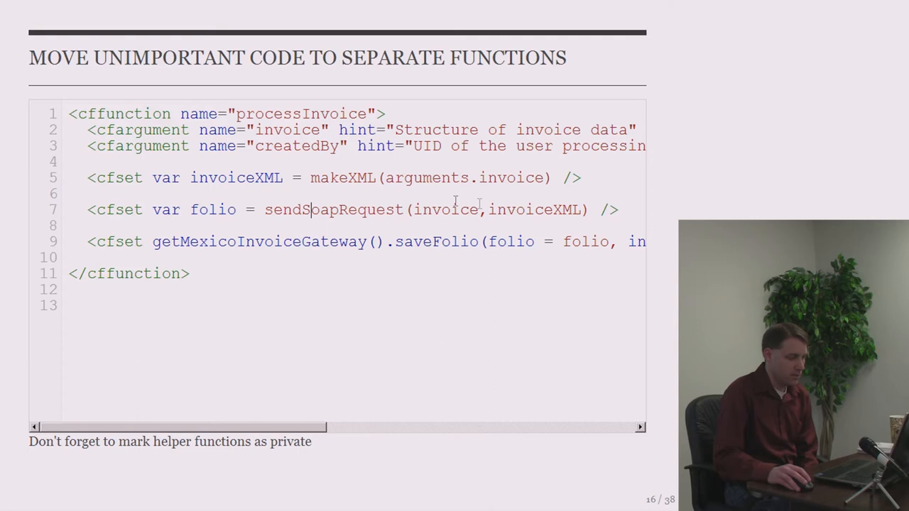
pyautogui.doubleClick(212, 209)
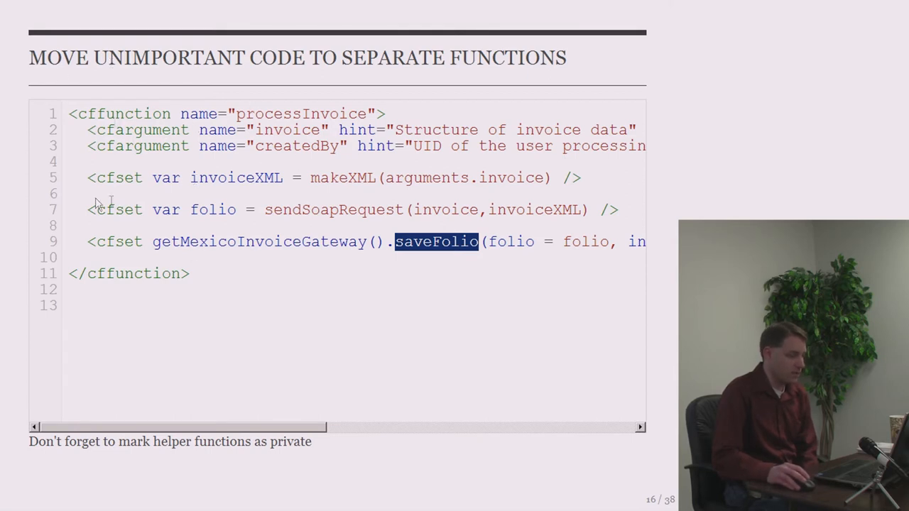
pyautogui.moveTo(179, 163)
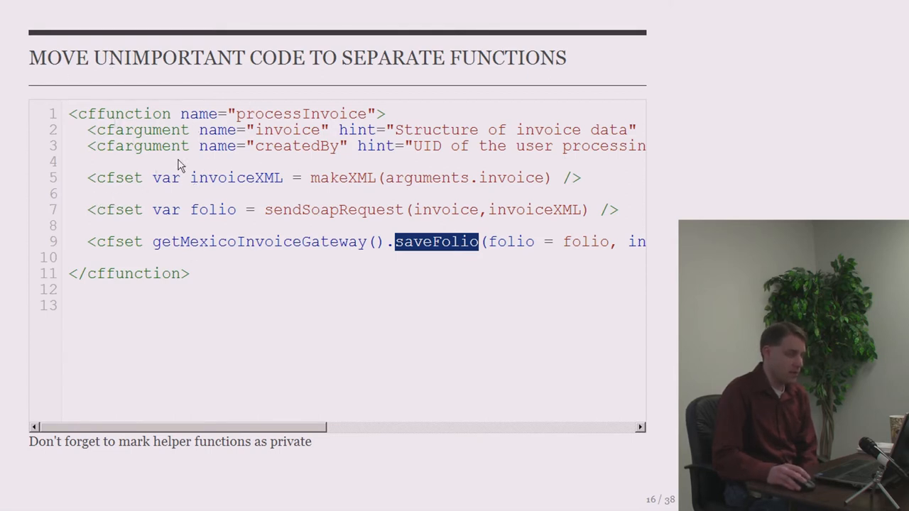
pyautogui.moveTo(150, 231)
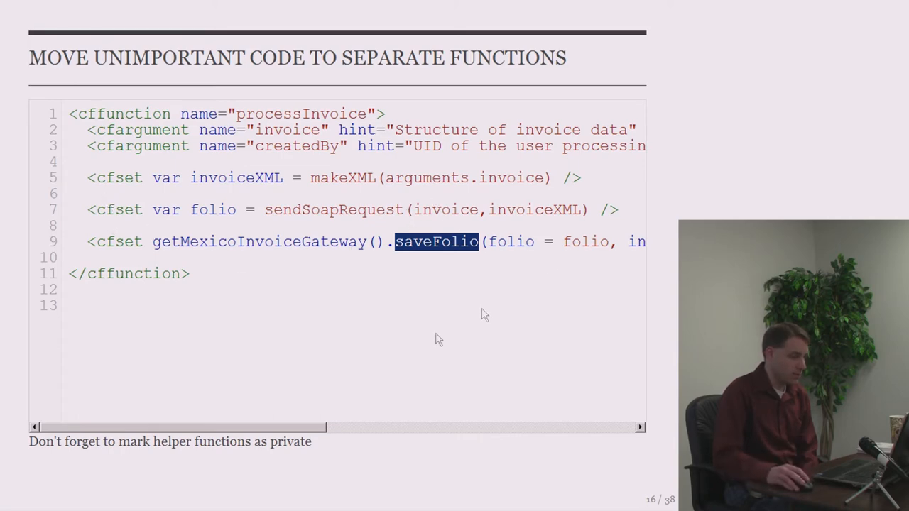
pyautogui.moveTo(542, 452)
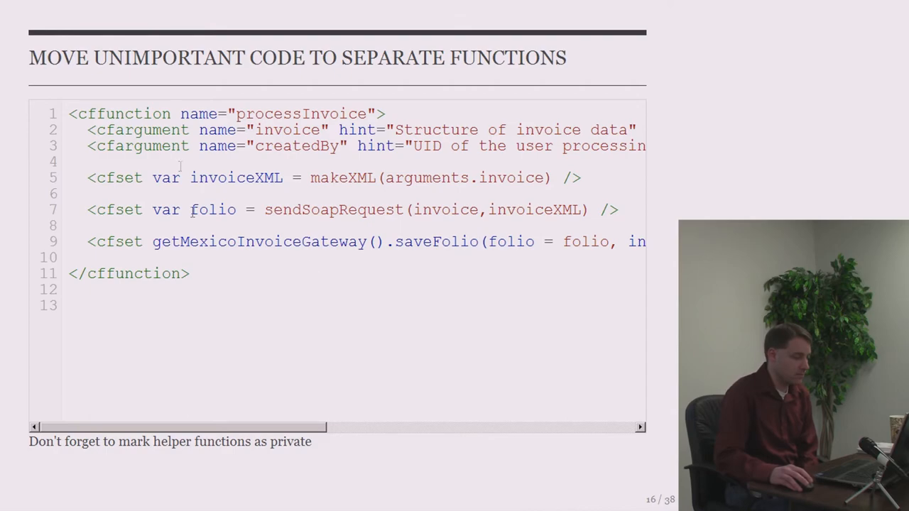
pyautogui.moveTo(226, 77)
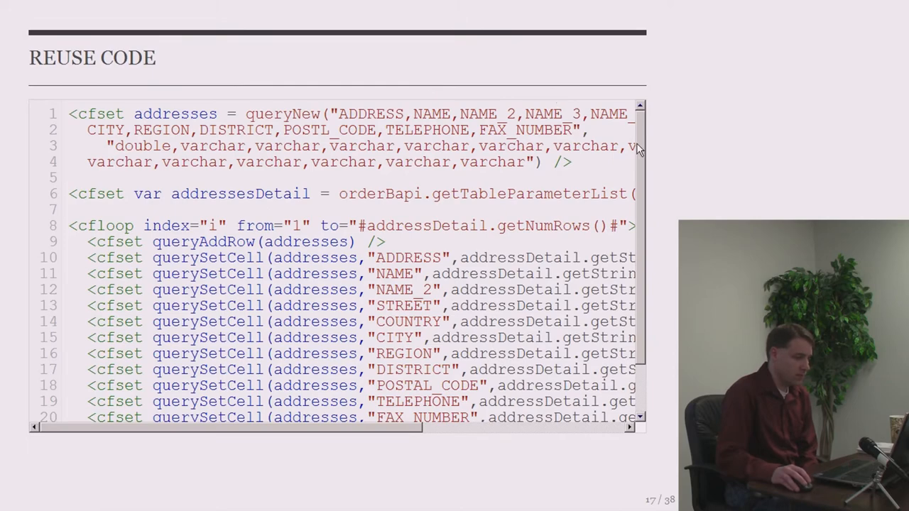
pyautogui.moveTo(351, 241)
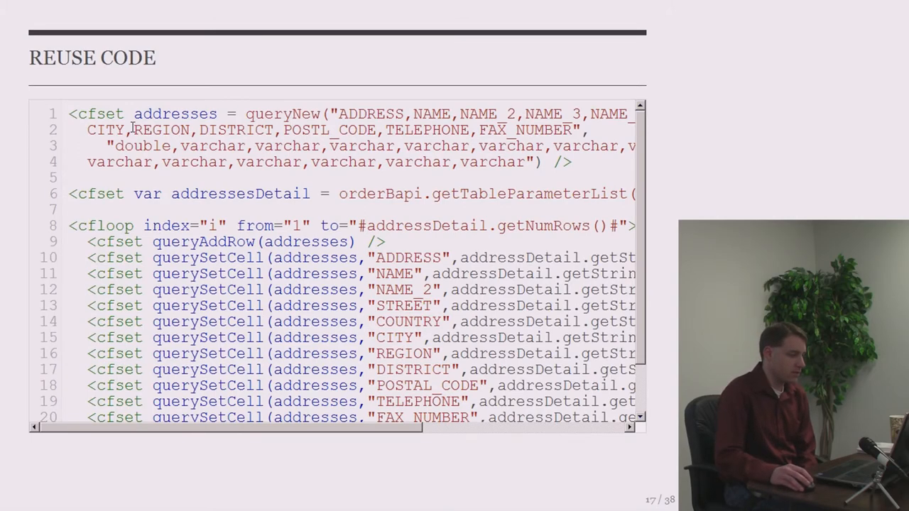
pyautogui.doubleClick(174, 113)
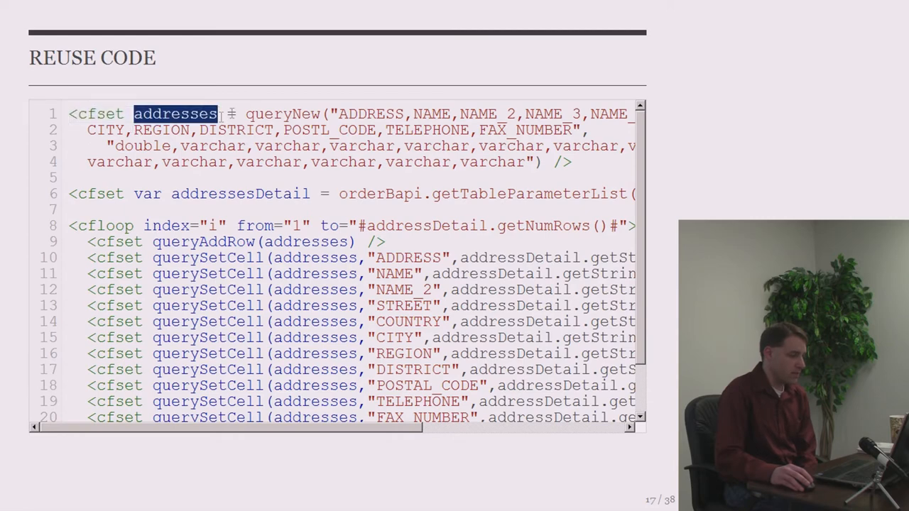
pyautogui.click(321, 113)
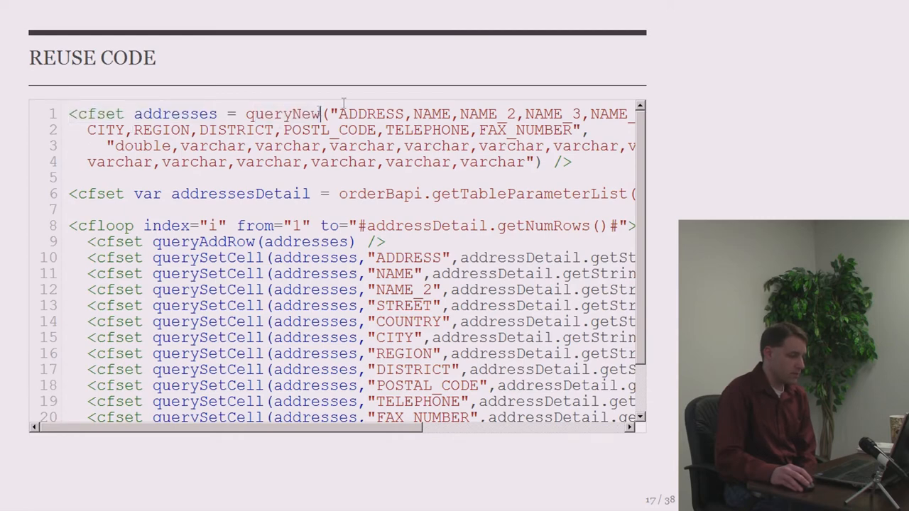
pyautogui.doubleClick(227, 193)
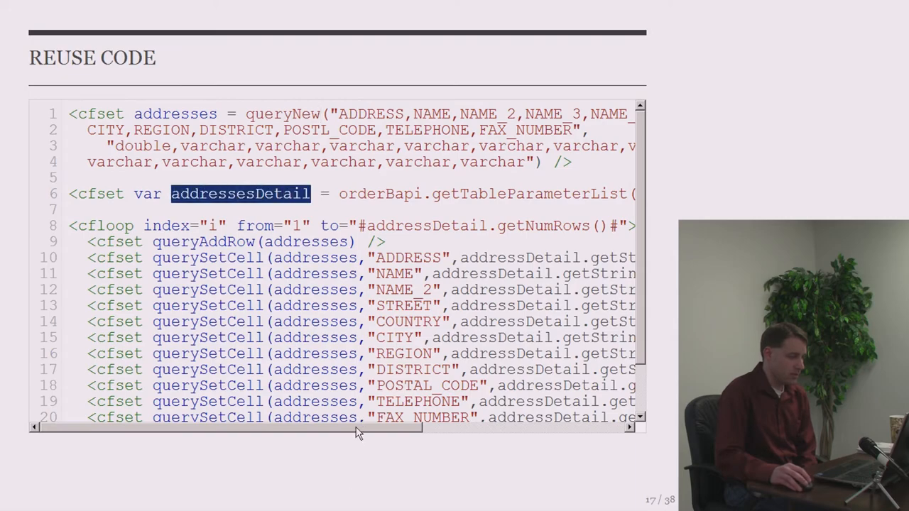
pyautogui.hscroll(3)
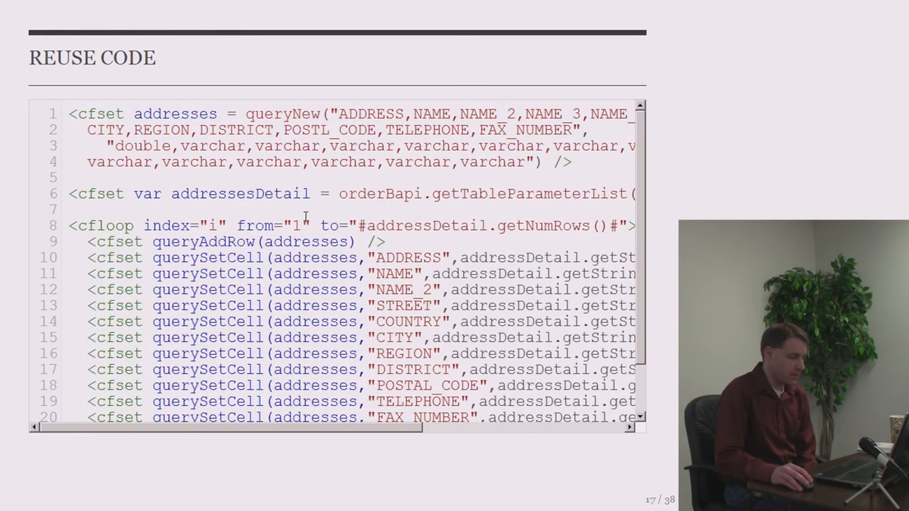
pyautogui.doubleClick(542, 225)
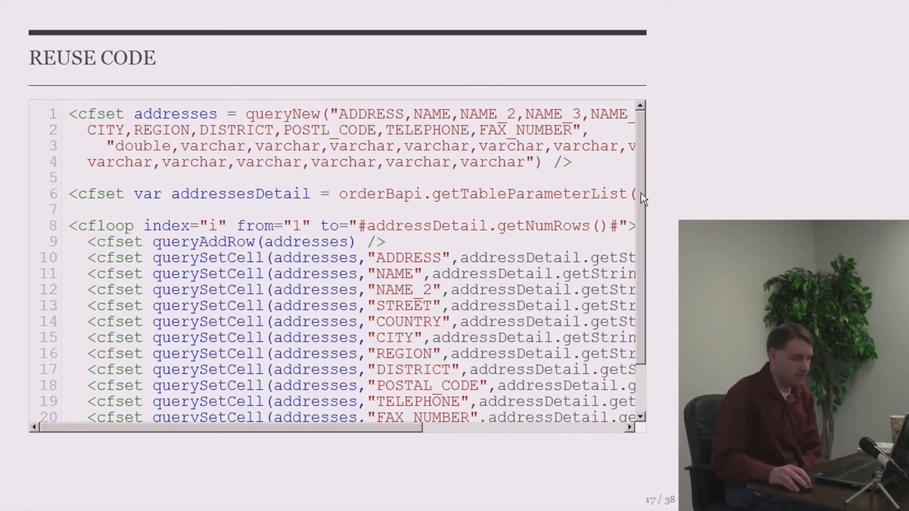
pyautogui.scroll(-3)
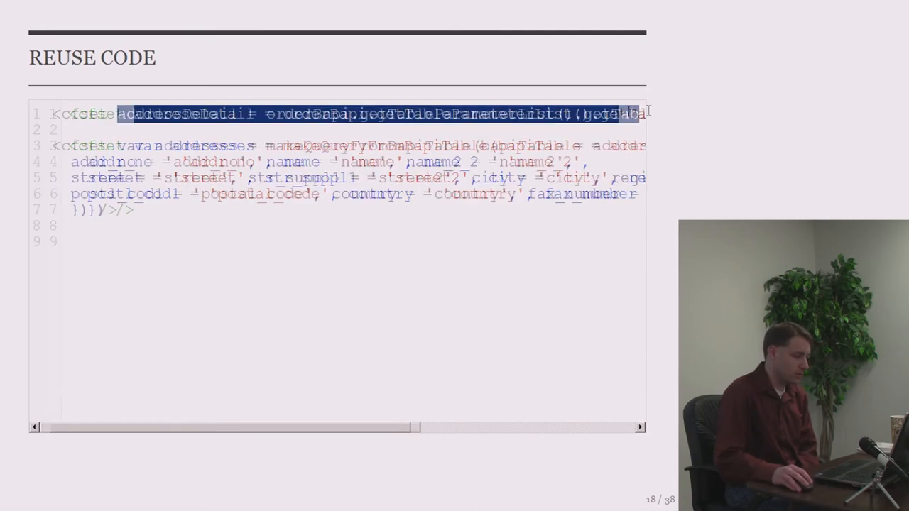
# - Scroll the Reuse Code loop sideways and highlight the makeQueryFromBapiTable function name
pyautogui.hscroll(3)
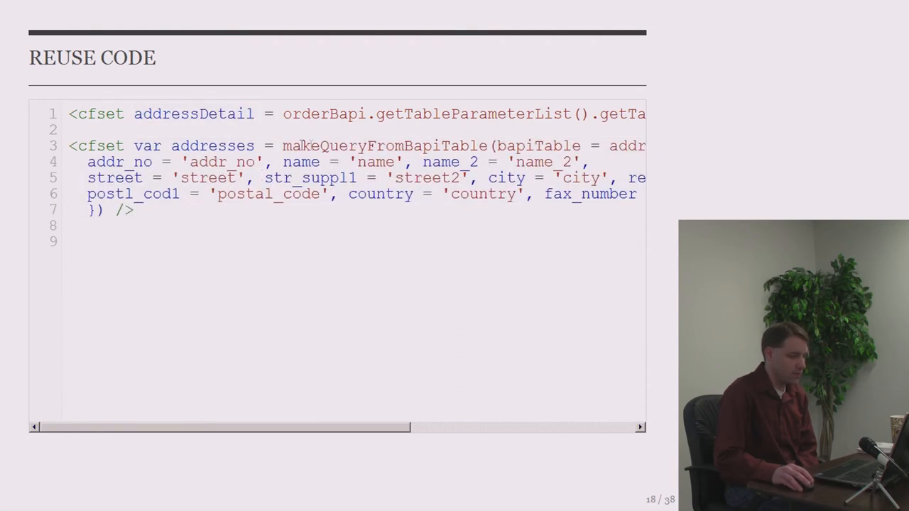
pyautogui.doubleClick(385, 145)
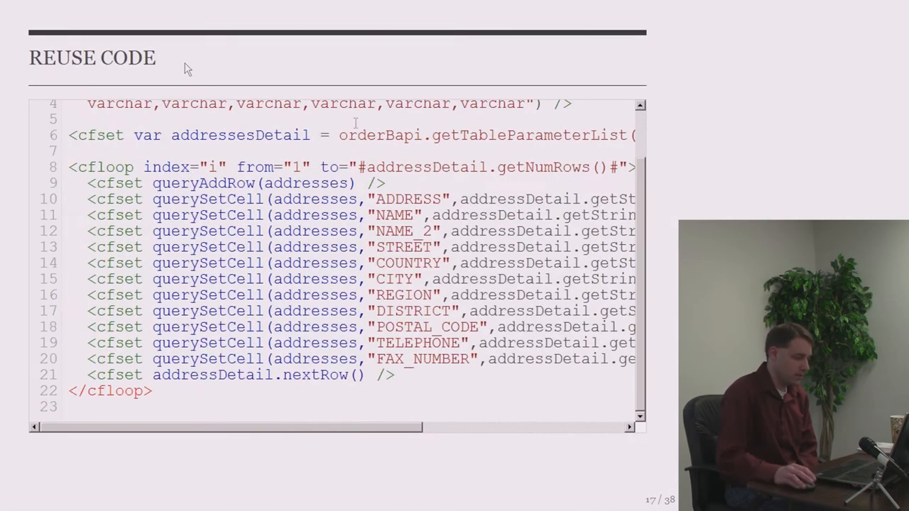
# - Scroll the code box, highlight the TEL1_NUMBR field name, then clear it
pyautogui.hscroll(3)
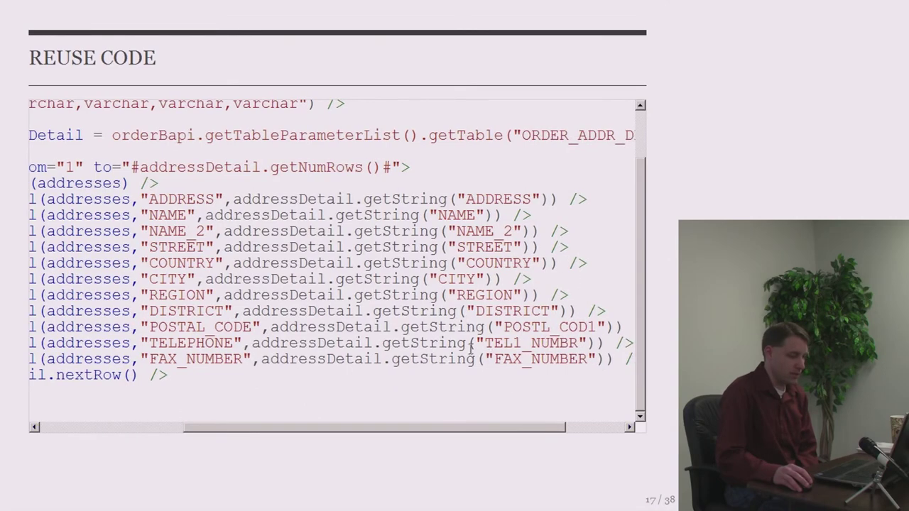
pyautogui.doubleClick(518, 343)
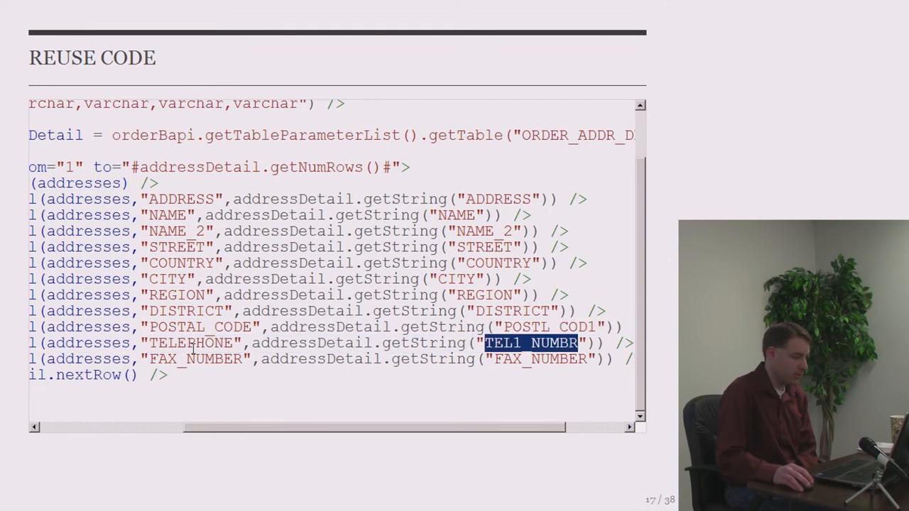
pyautogui.click(539, 327)
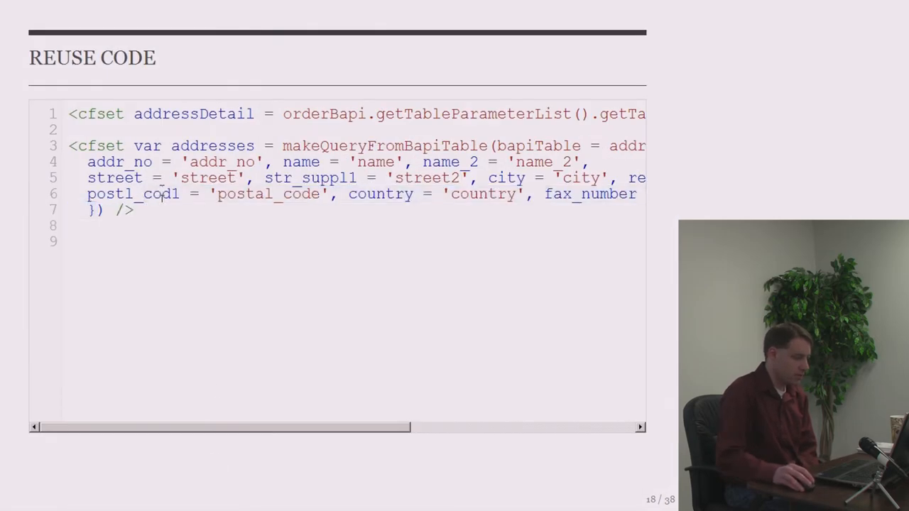
# - Highlight the postal_code value on line 6, then clear the highlight
pyautogui.doubleClick(264, 194)
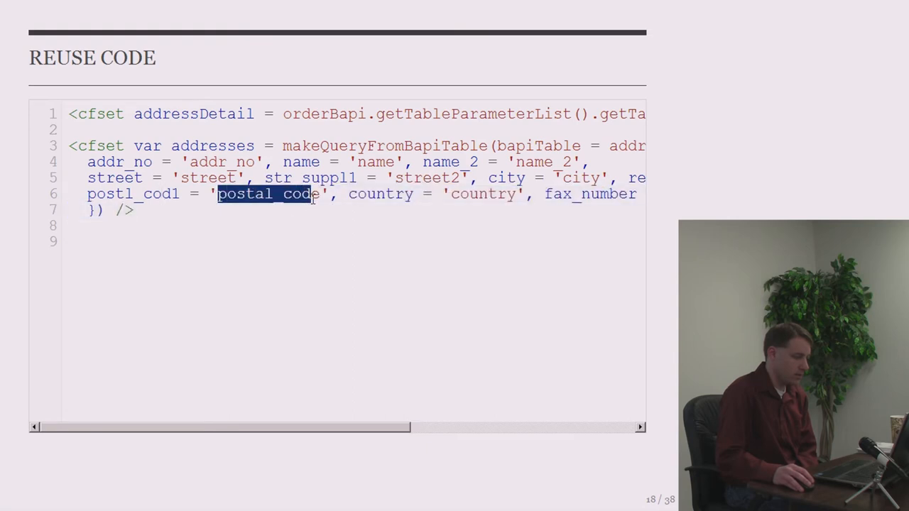
pyautogui.click(319, 193)
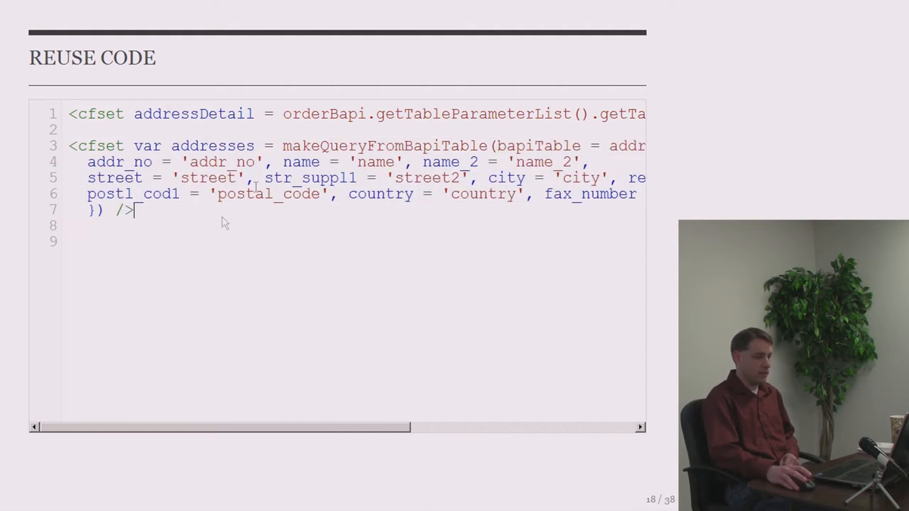
pyautogui.moveTo(356, 452)
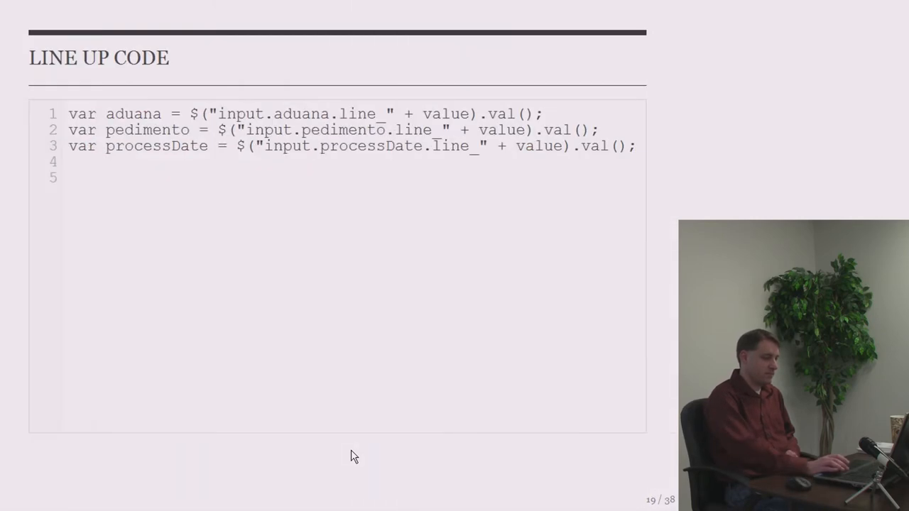
pyautogui.moveTo(324, 221)
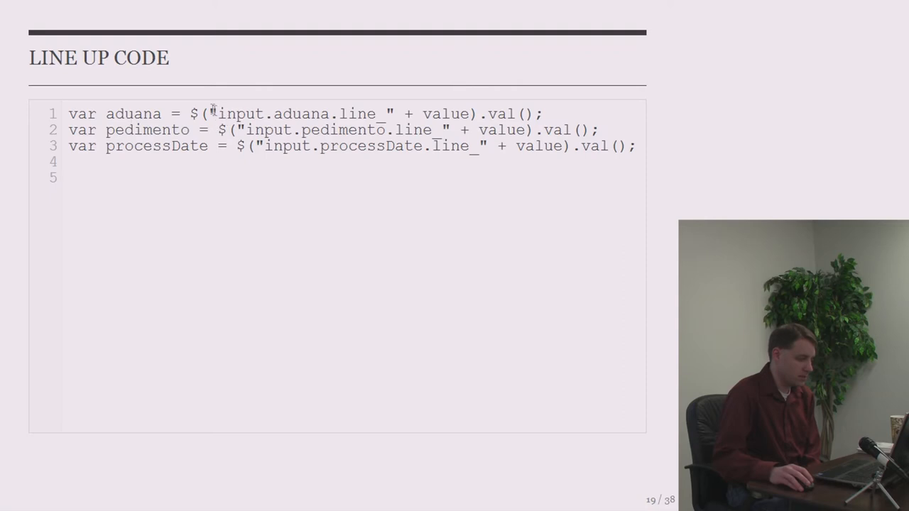
# - Select and double-click text in the first Line Up Code variable assignment
pyautogui.moveTo(210, 113); pyautogui.dragTo(394, 113)
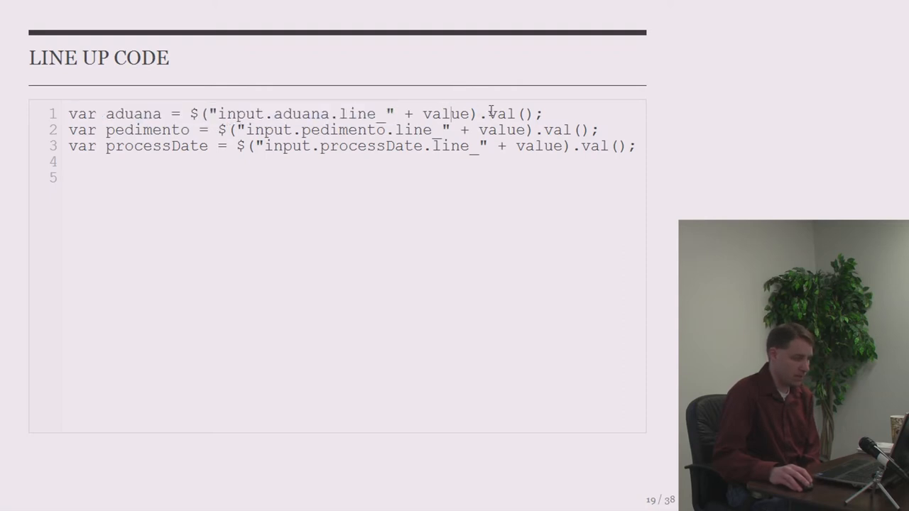
pyautogui.doubleClick(515, 113)
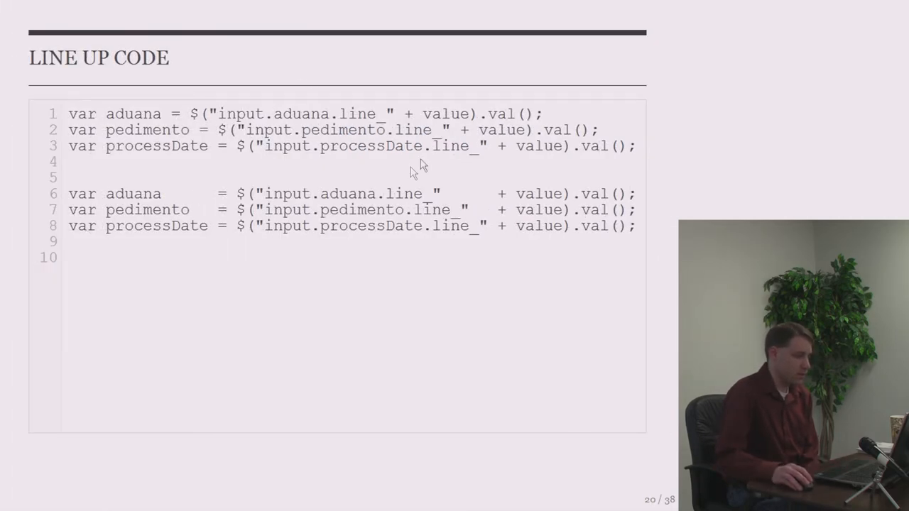
pyautogui.moveTo(213, 206)
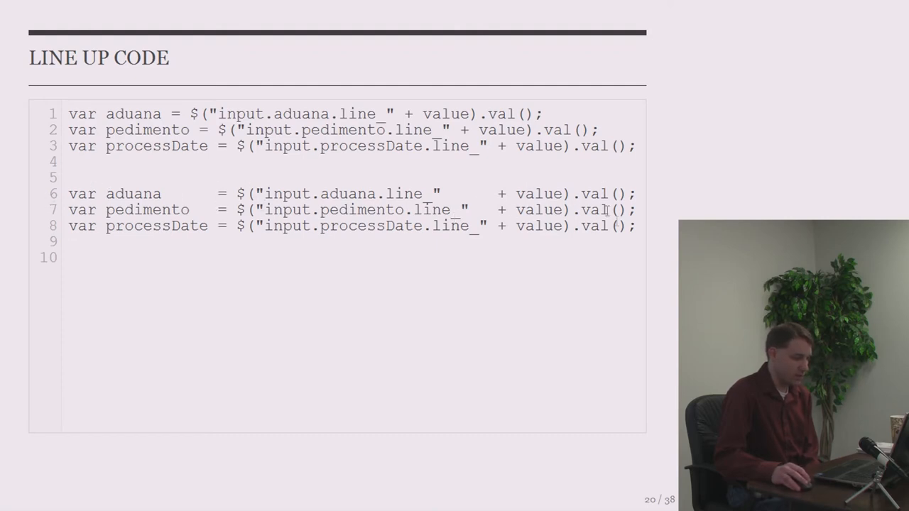
pyautogui.moveTo(210, 70)
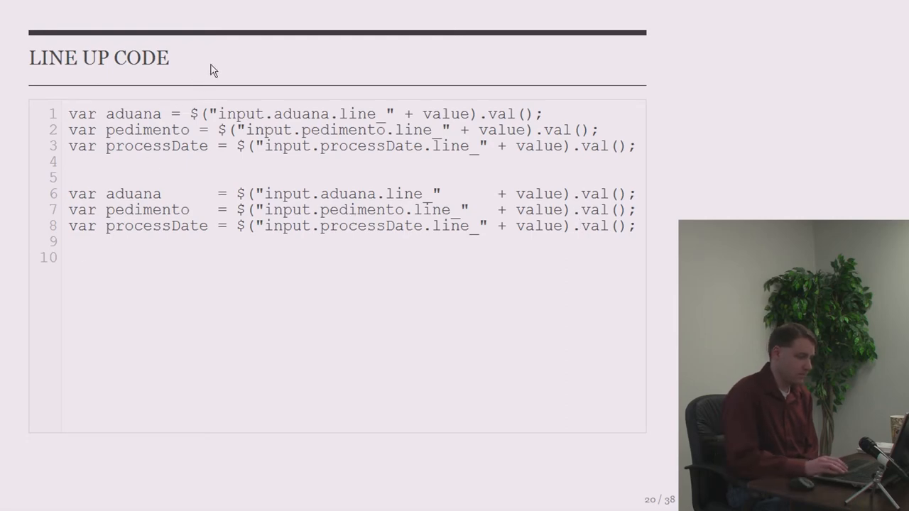
# - Advance to slide 21 and highlight the cfswitch expression on line 1
pyautogui.press('Right')
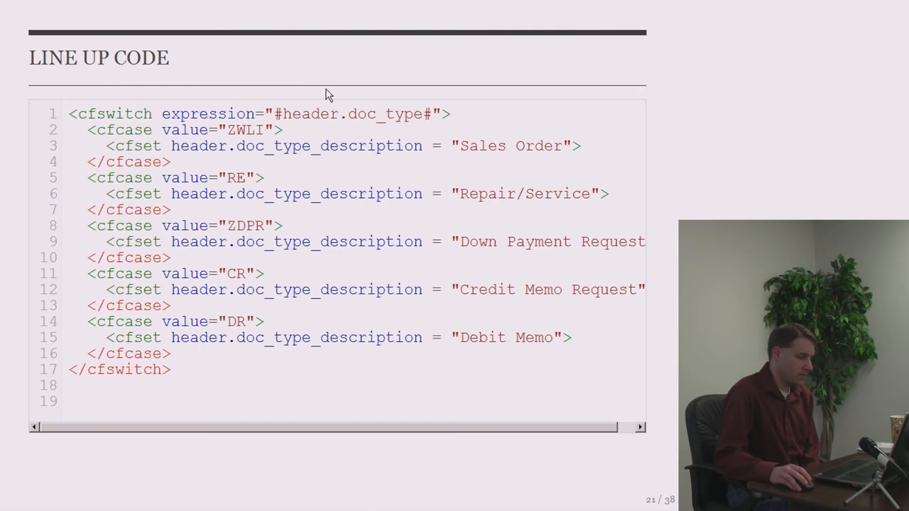
pyautogui.moveTo(192, 129)
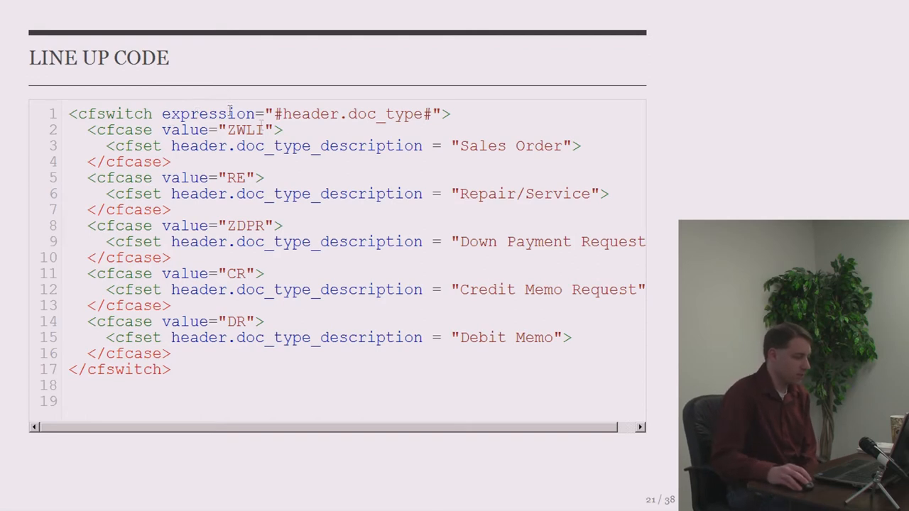
pyautogui.doubleClick(237, 274)
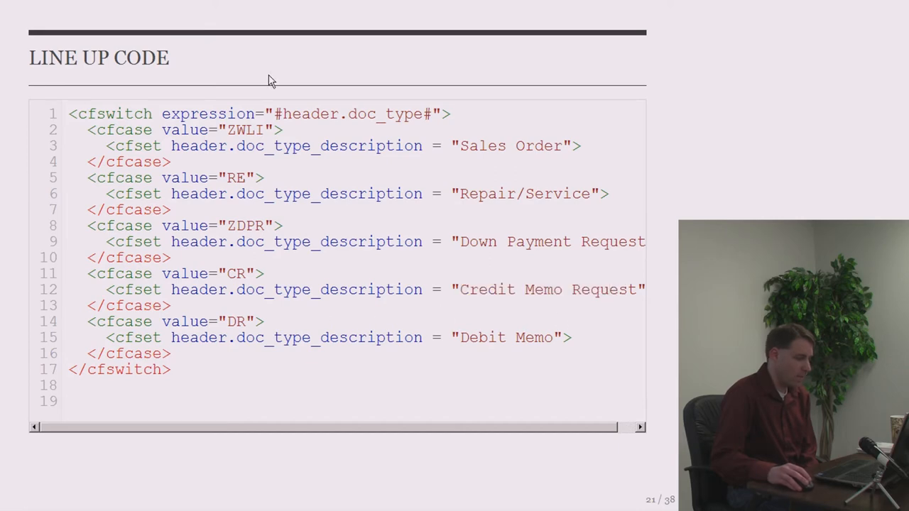
# - Advance to slide 22, where each cfcase and its cfset share a single line
pyautogui.press('Right')
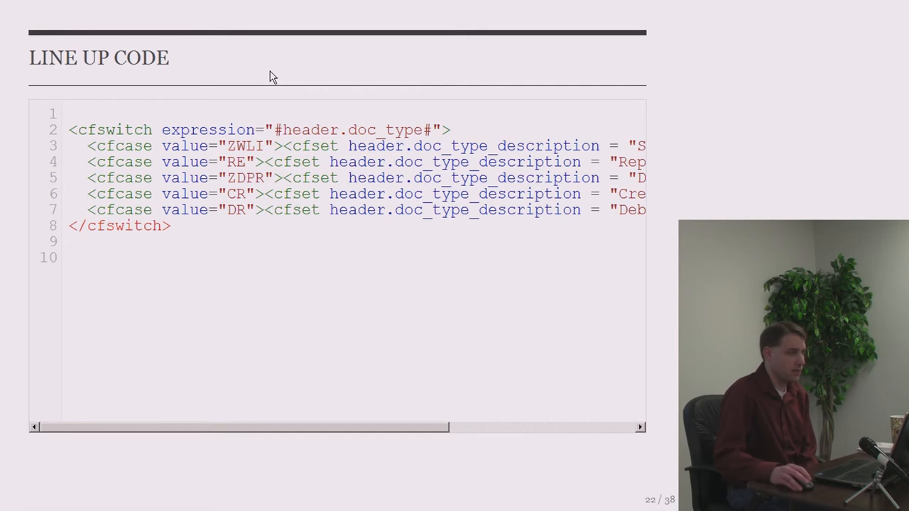
pyautogui.moveTo(274, 282)
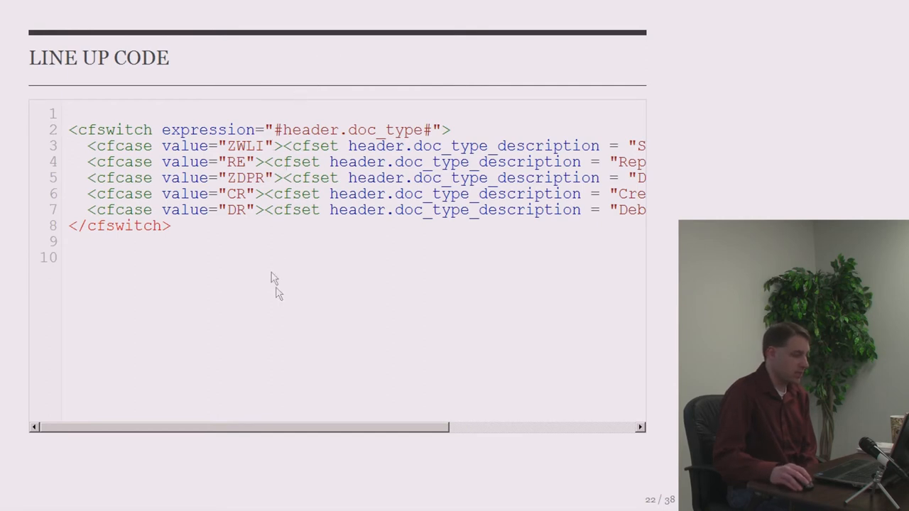
pyautogui.moveTo(236, 193)
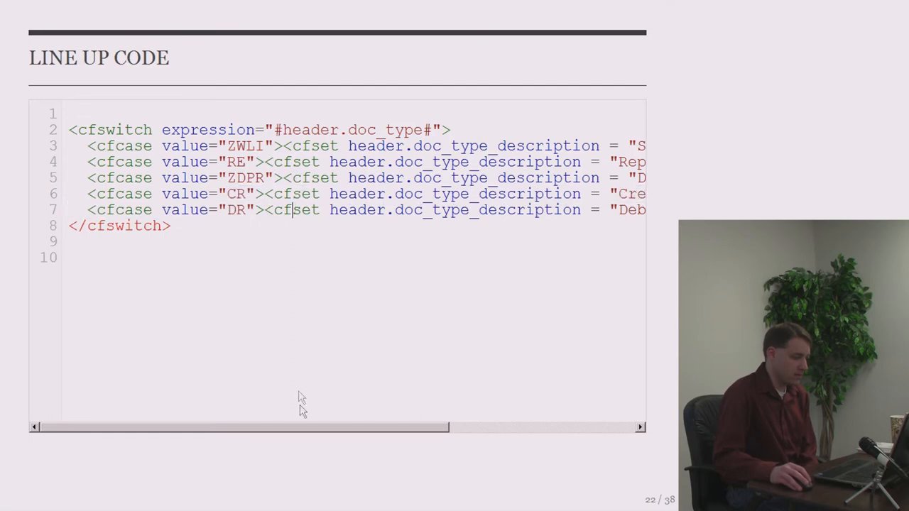
pyautogui.moveTo(292, 429)
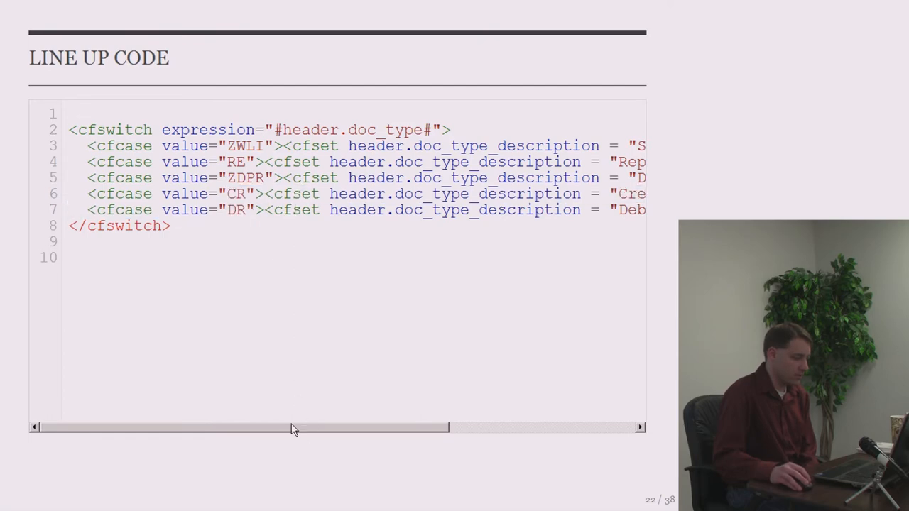
pyautogui.moveTo(396, 64)
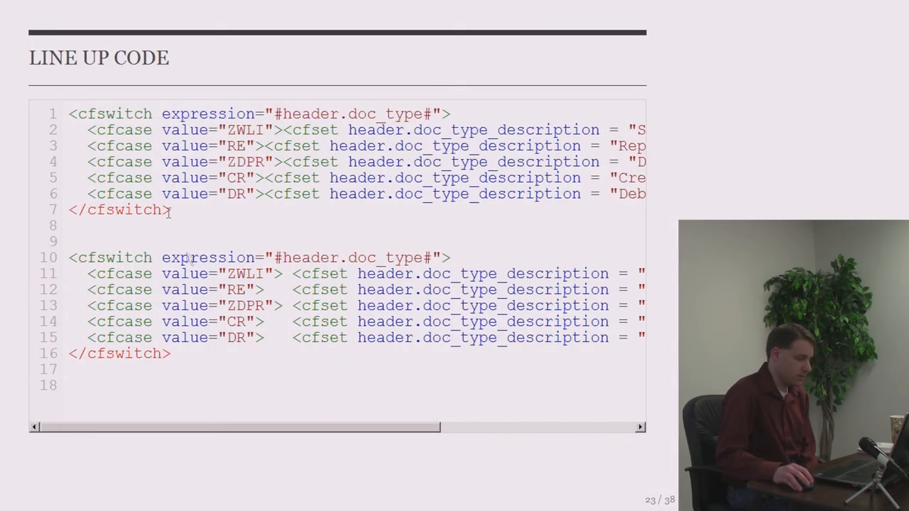
pyautogui.moveTo(276, 453)
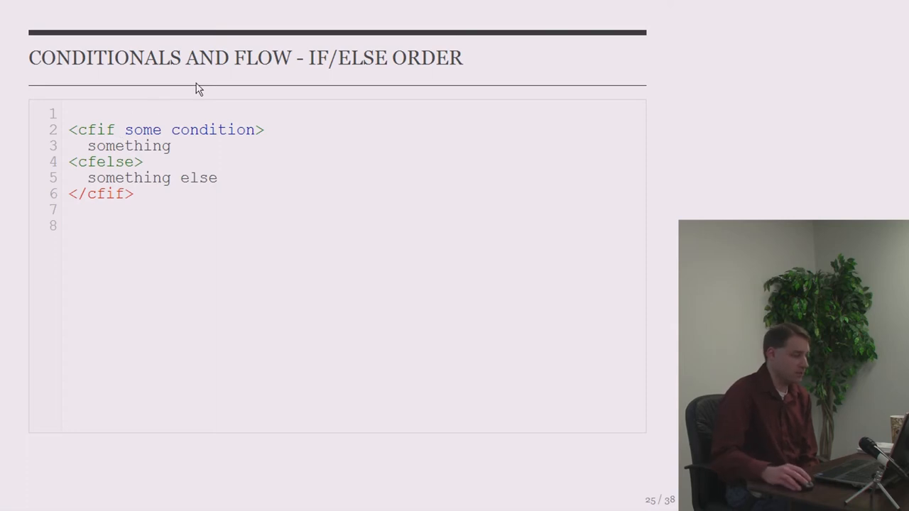
# - Advance to slide 28, 'Conditionals and Flow - Returning Early', showing nested processTransaction
pyautogui.press('right')
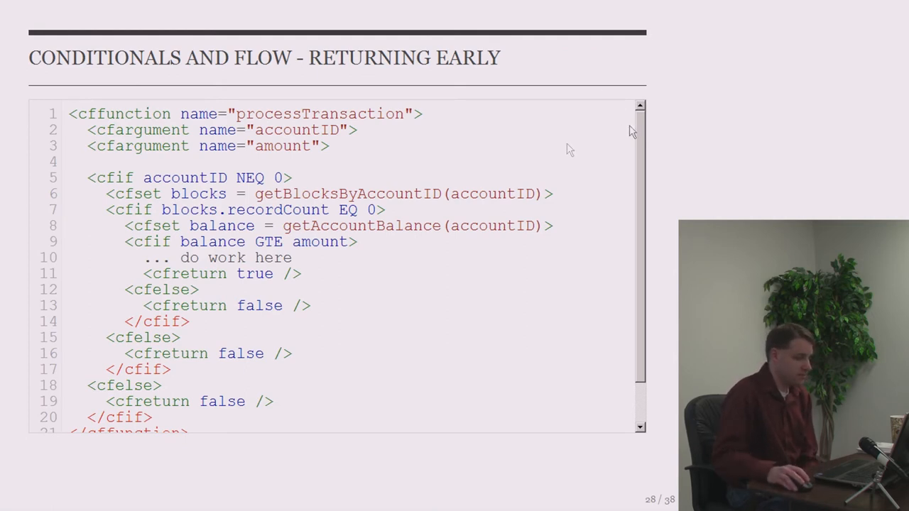
pyautogui.moveTo(658, 101)
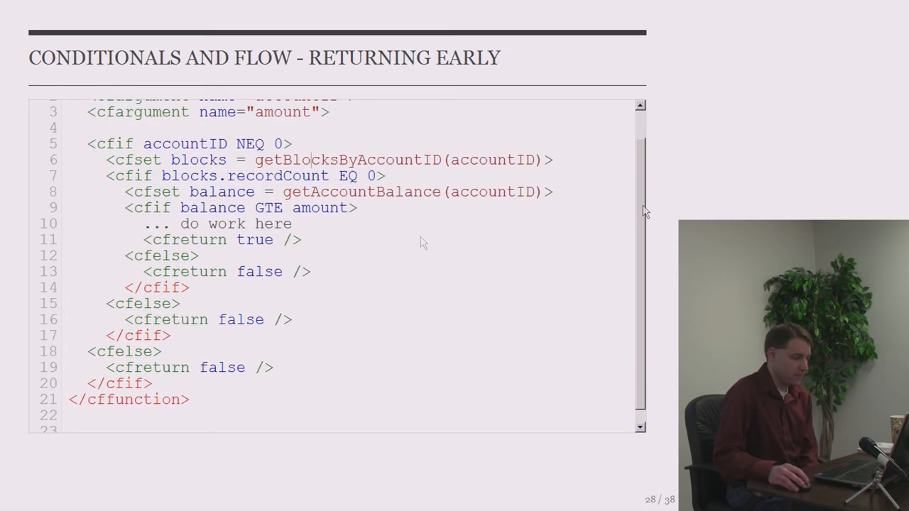
# - Select line 16's return false and remove the </cfif> that closed the blocks check
pyautogui.doubleClick(206, 319)
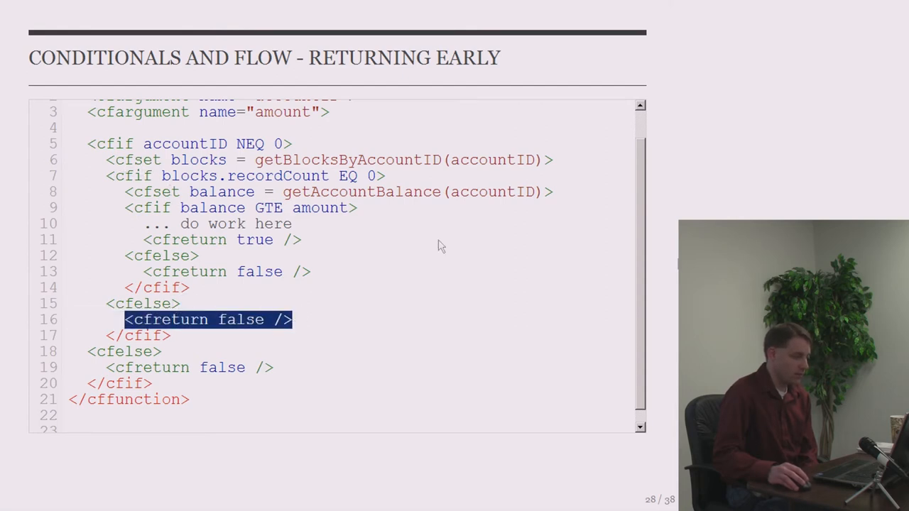
pyautogui.scroll(-3)
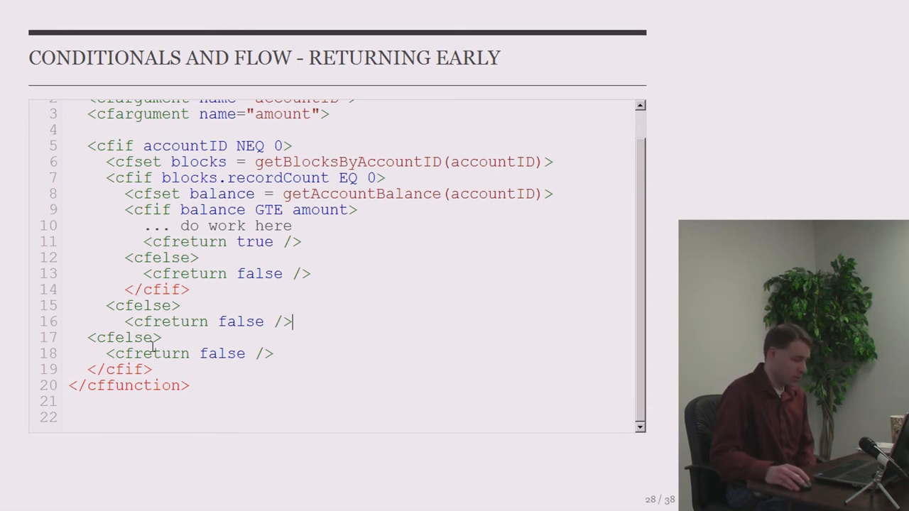
pyautogui.moveTo(607, 62)
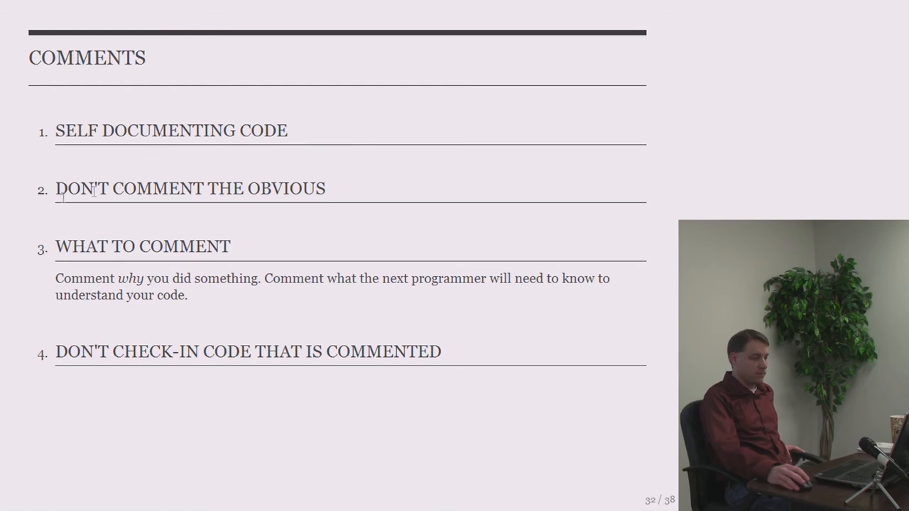
pyautogui.moveTo(352, 185)
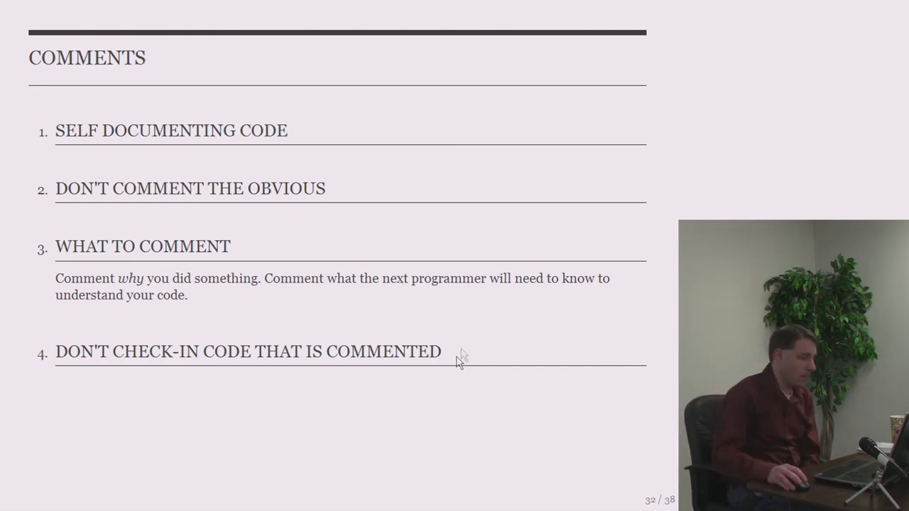
pyautogui.moveTo(515, 236)
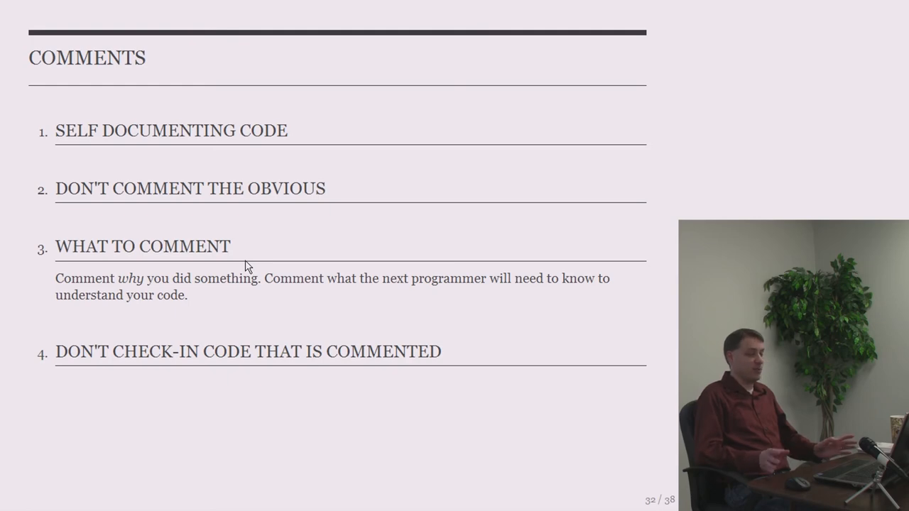
# - Move from slide 32 'Comments' to slide 33, 'Comments - Poor Examples'
pyautogui.press('Right')
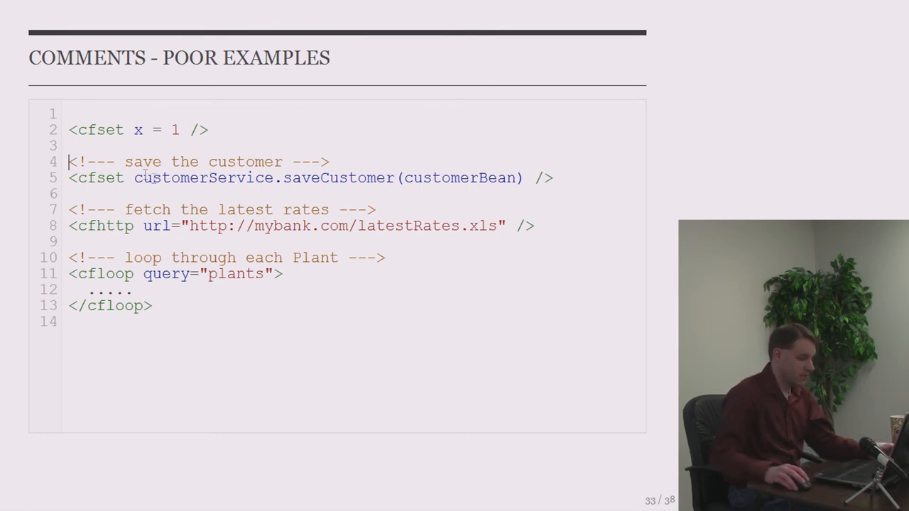
# - Highlight customerBean in the saveCustomer call, then advance to slide 34, 'Comments - Better Examples'
pyautogui.doubleClick(204, 177)
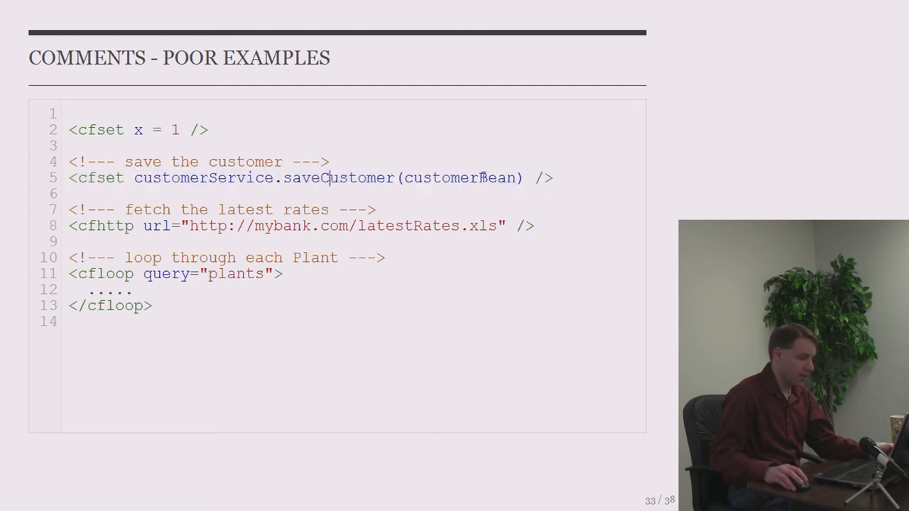
pyautogui.doubleClick(459, 178)
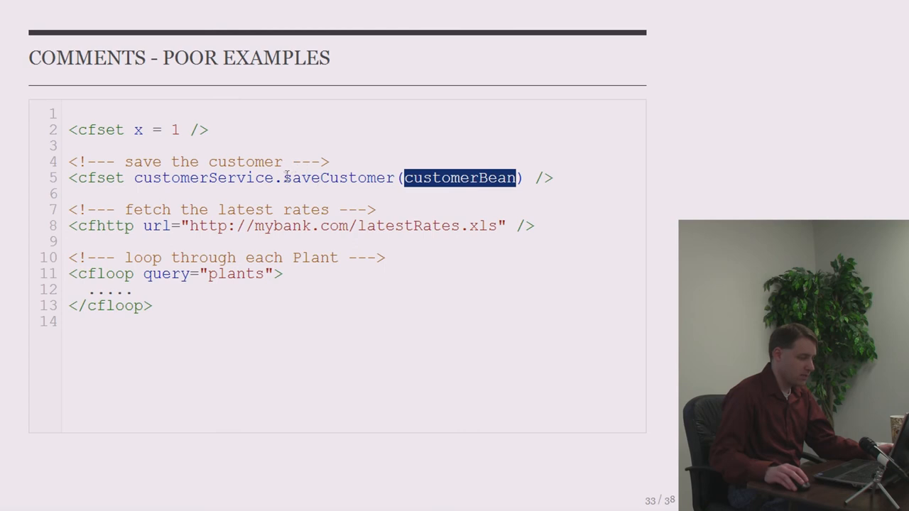
pyautogui.moveTo(354, 169)
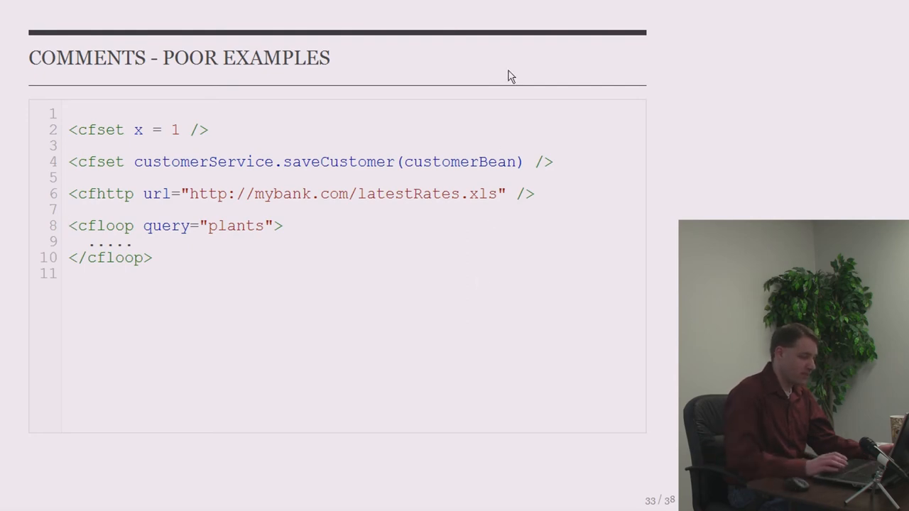
pyautogui.press('Right')
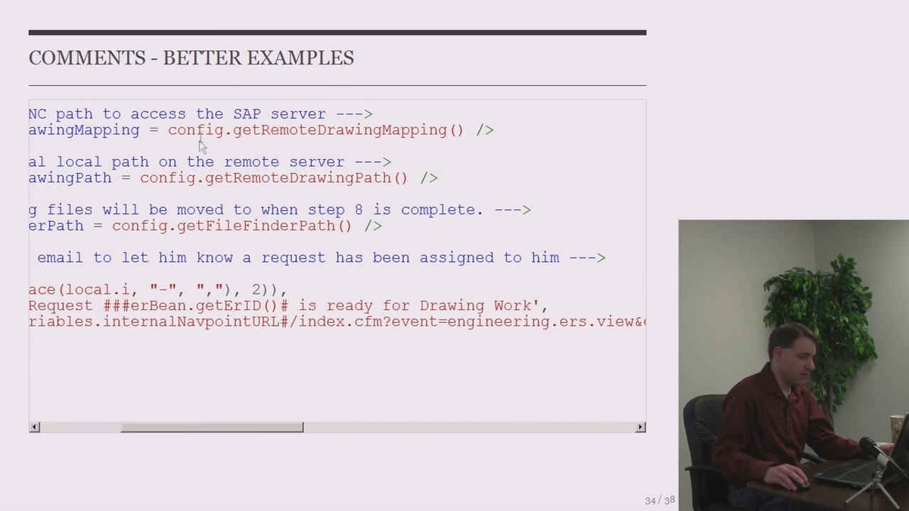
pyautogui.doubleClick(168, 178)
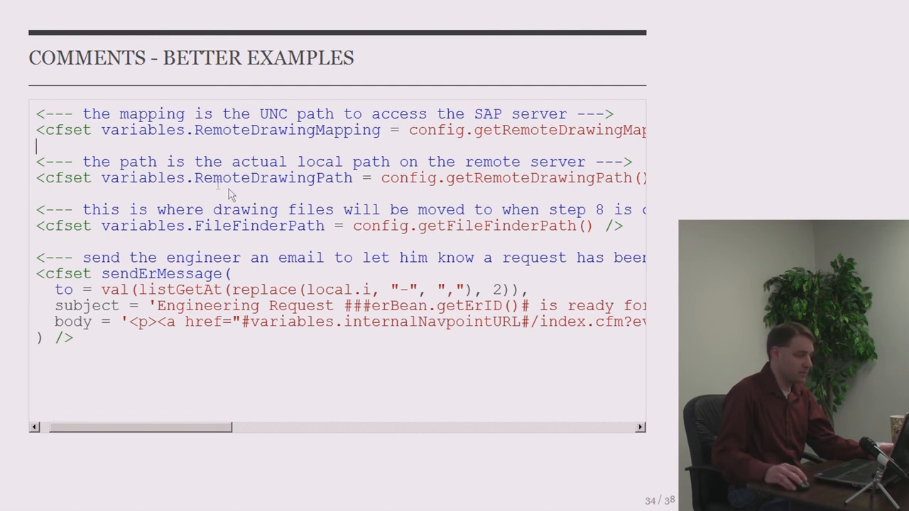
pyautogui.doubleClick(256, 178)
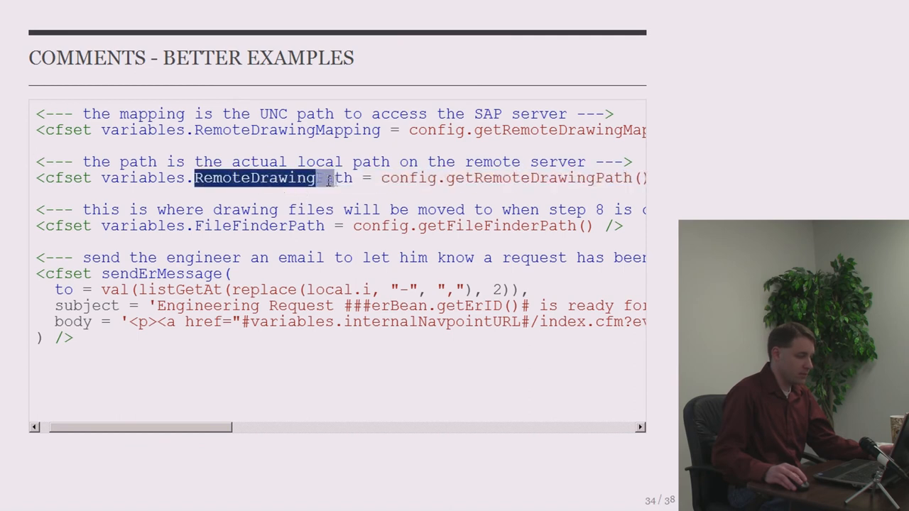
pyautogui.moveTo(319, 177); pyautogui.dragTo(639, 178)
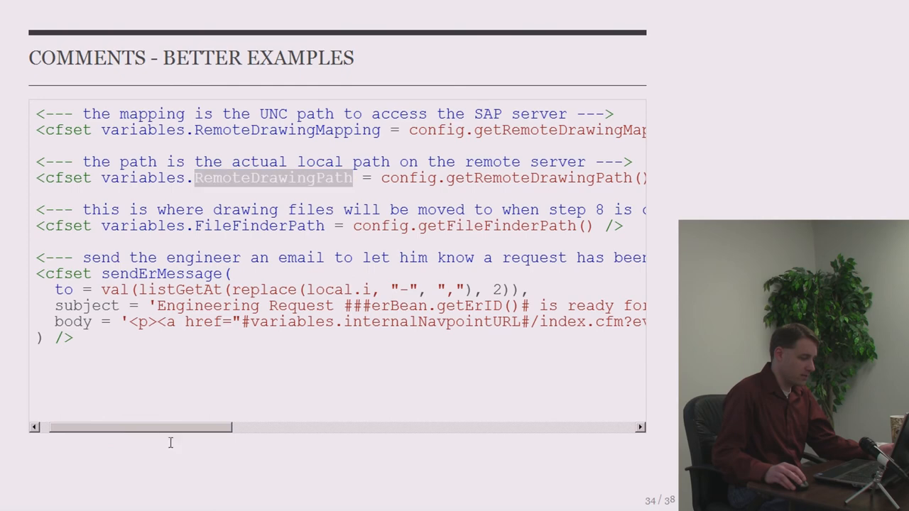
pyautogui.hscroll(3)
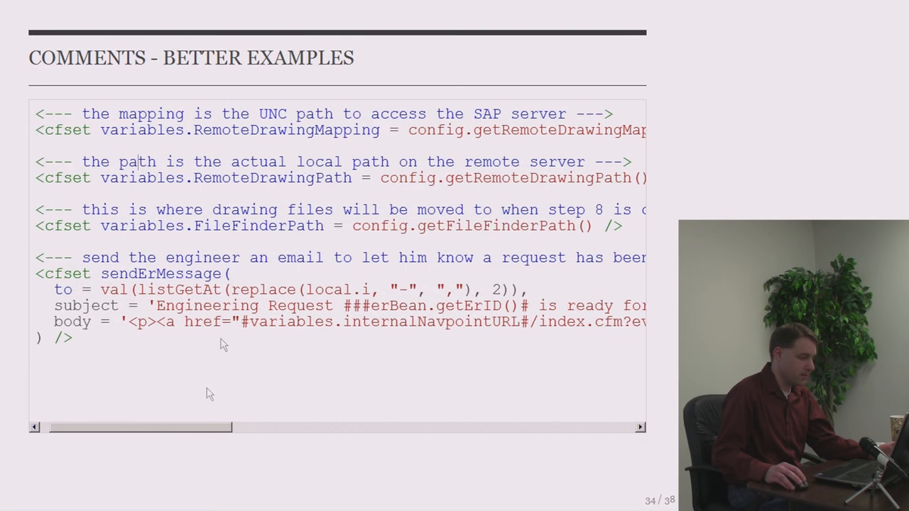
pyautogui.doubleClick(261, 225)
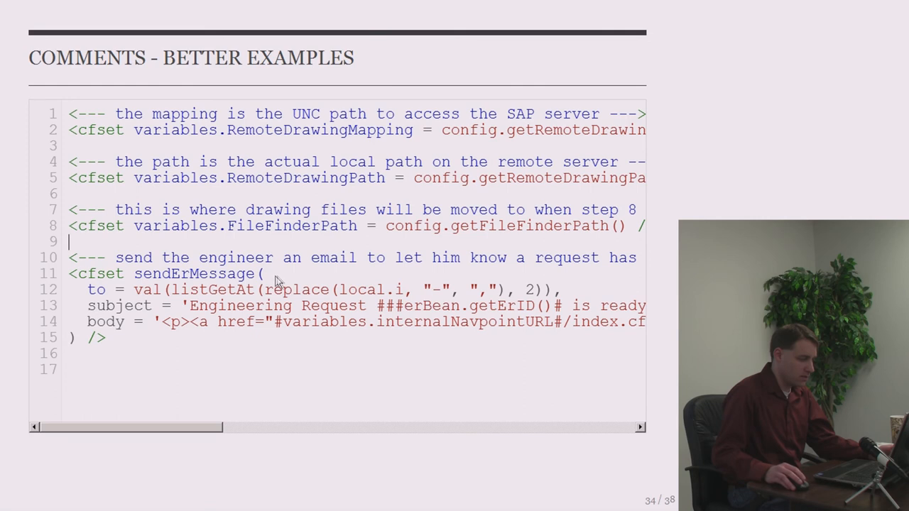
pyautogui.moveTo(151, 271)
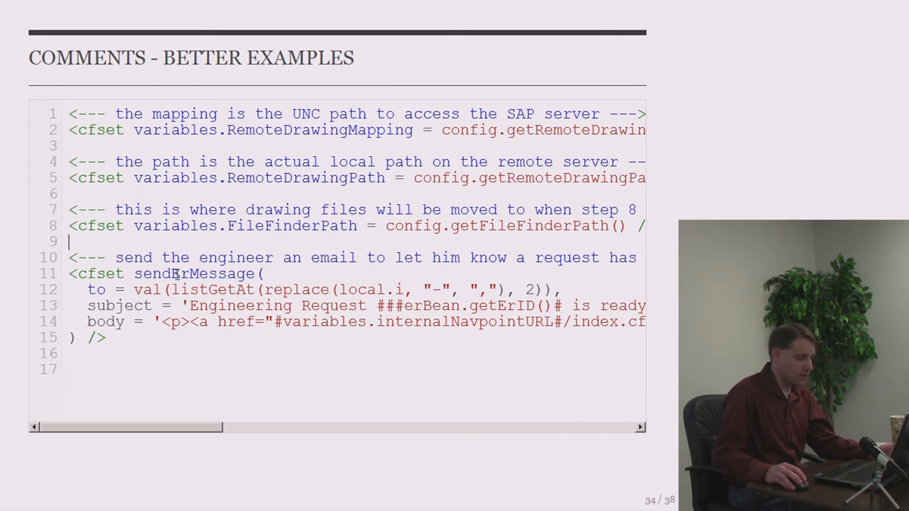
pyautogui.doubleClick(192, 273)
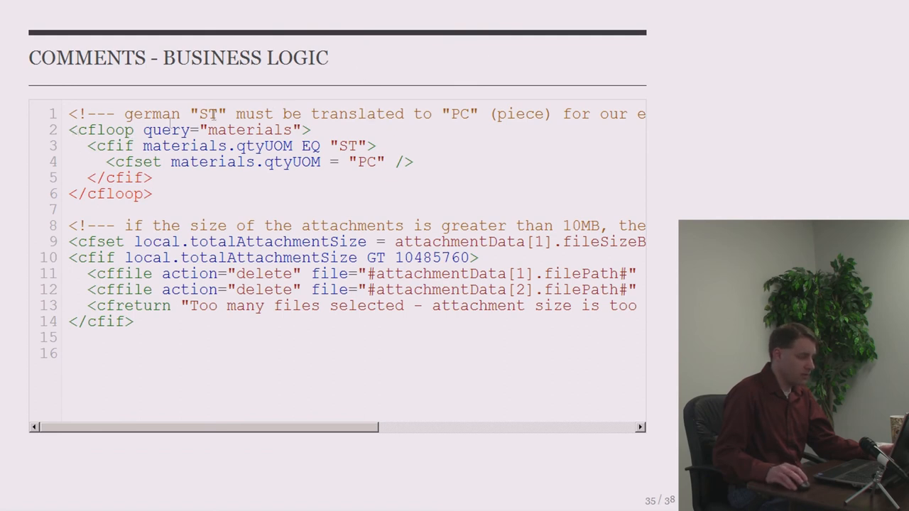
pyautogui.doubleClick(252, 129)
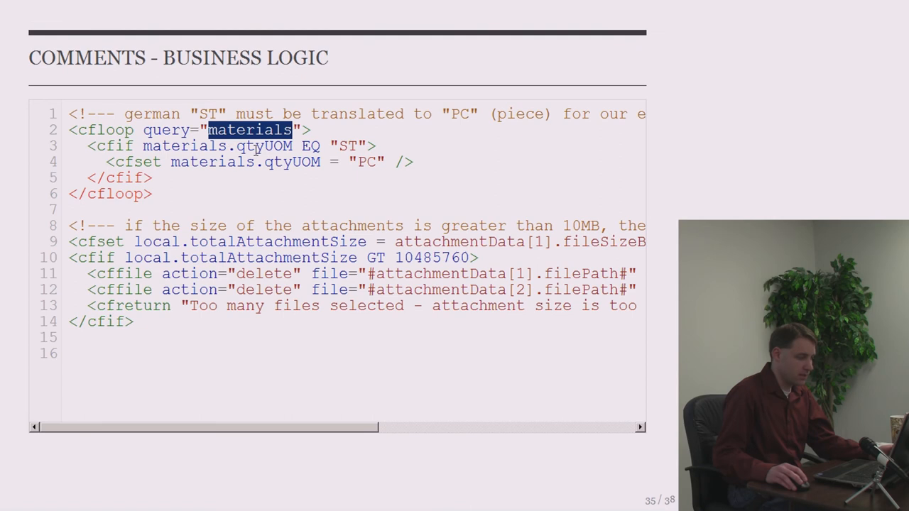
pyautogui.doubleClick(351, 146)
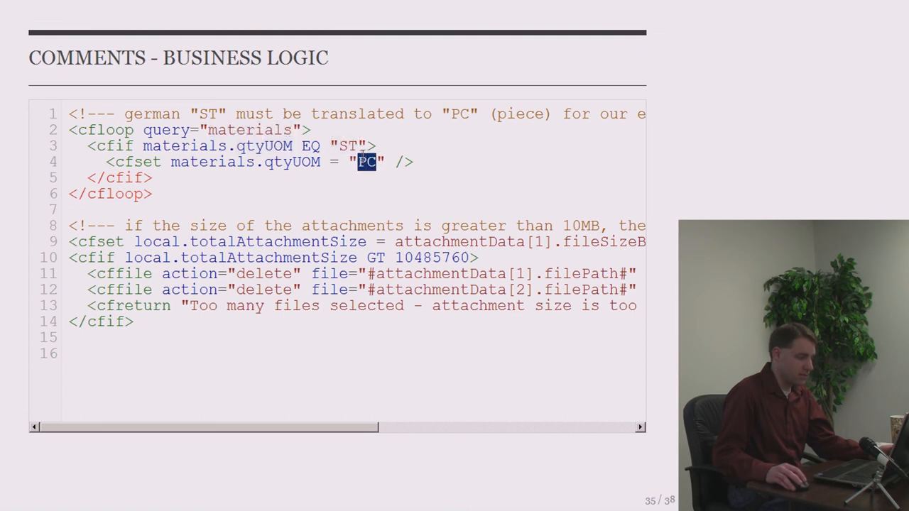
pyautogui.moveTo(67, 130); pyautogui.dragTo(151, 194)
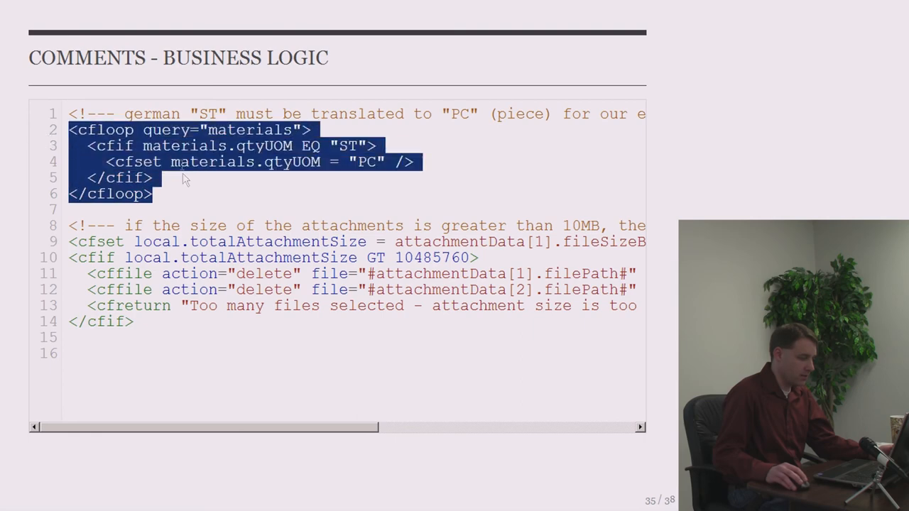
pyautogui.click(151, 194)
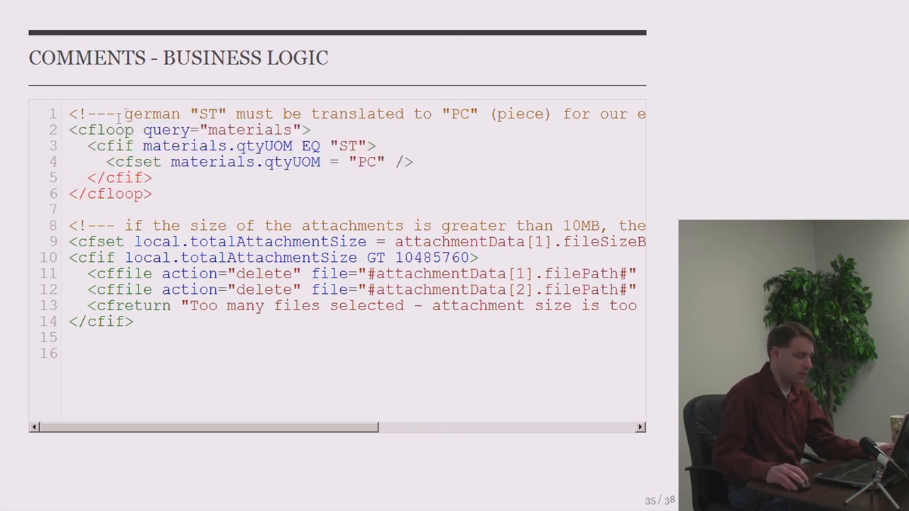
pyautogui.moveTo(378, 134)
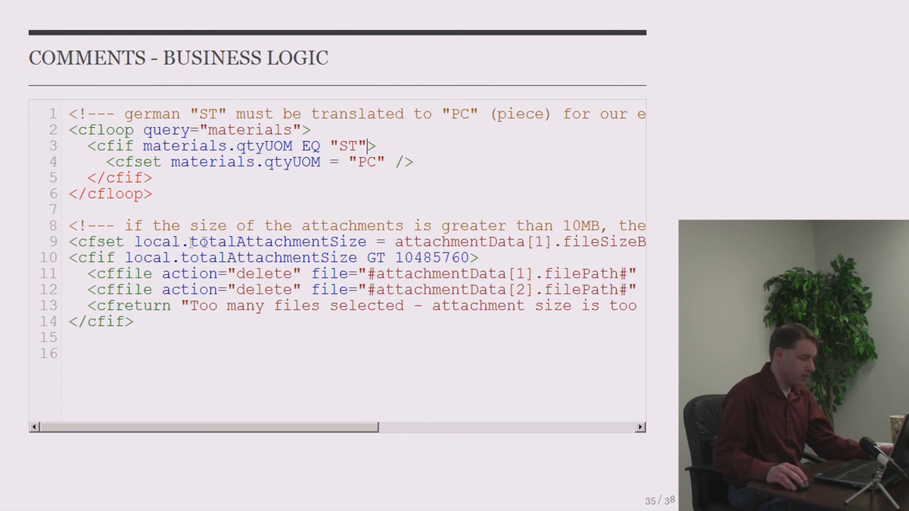
pyautogui.doubleClick(270, 242)
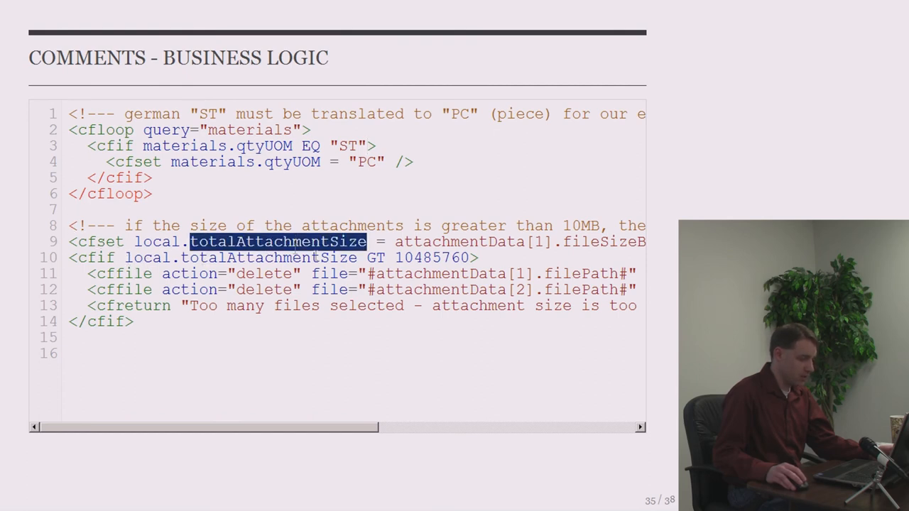
pyautogui.doubleClick(429, 258)
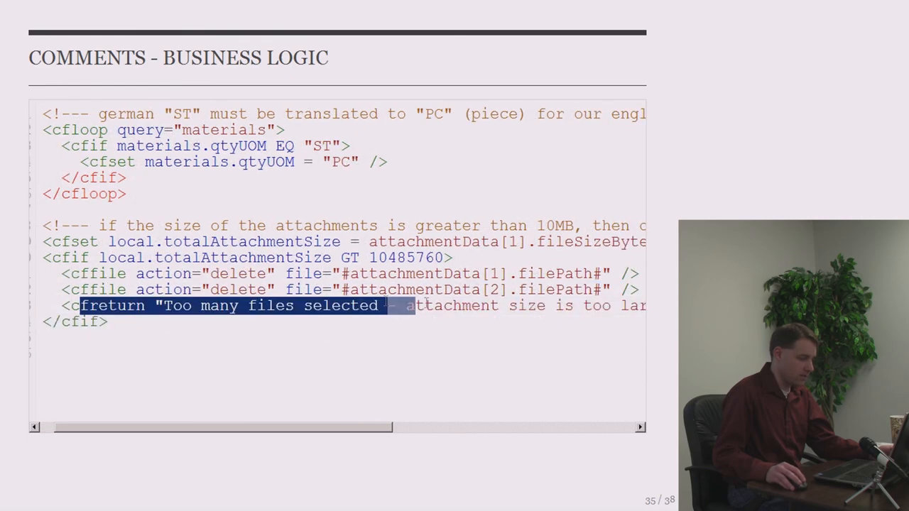
pyautogui.hscroll(3)
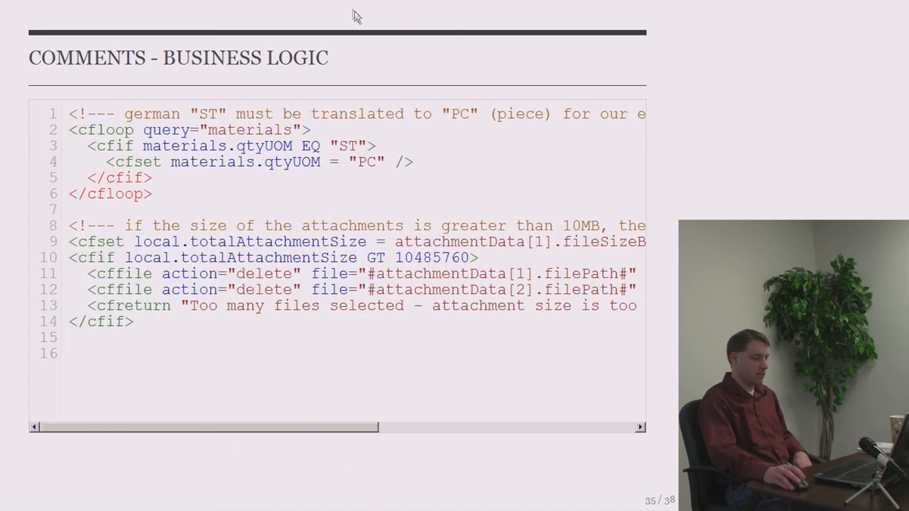
pyautogui.moveTo(360, 70)
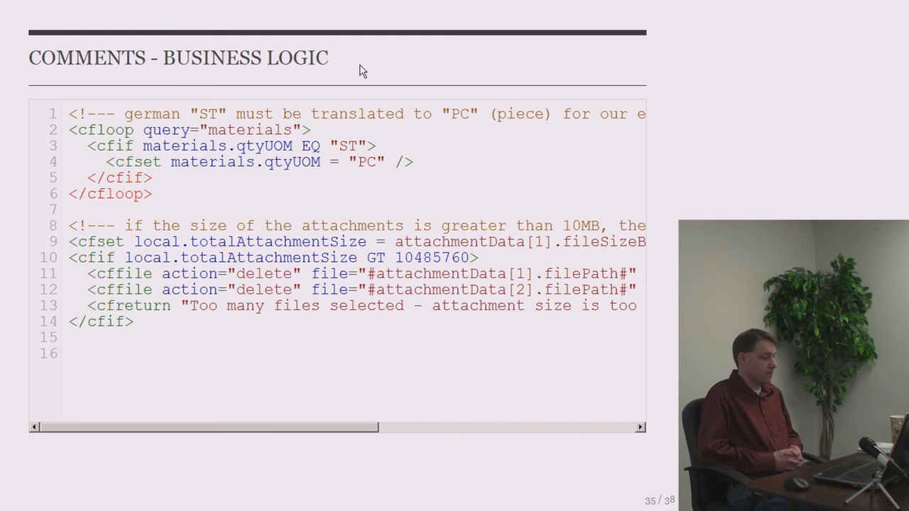
pyautogui.moveTo(442, 258)
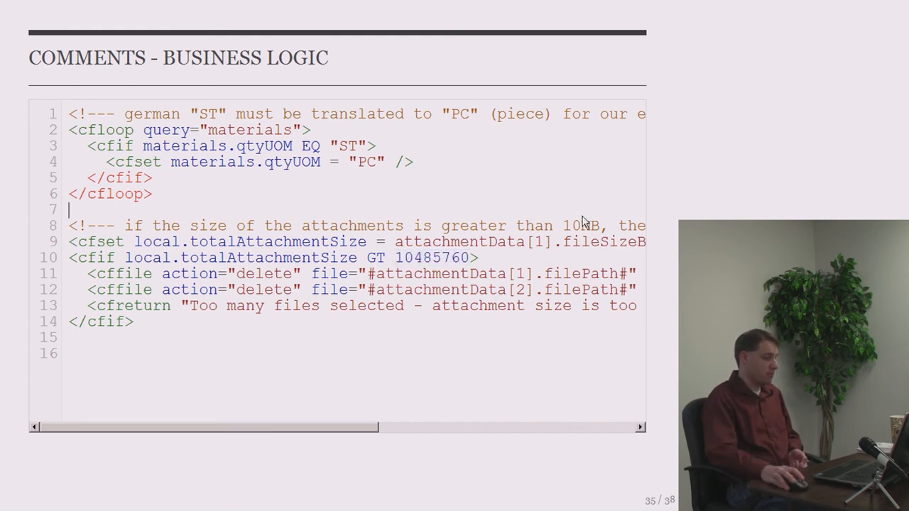
# - Highlight the 10MB limit in the comment, scroll the code, then advance to slide 36
pyautogui.doubleClick(581, 225)
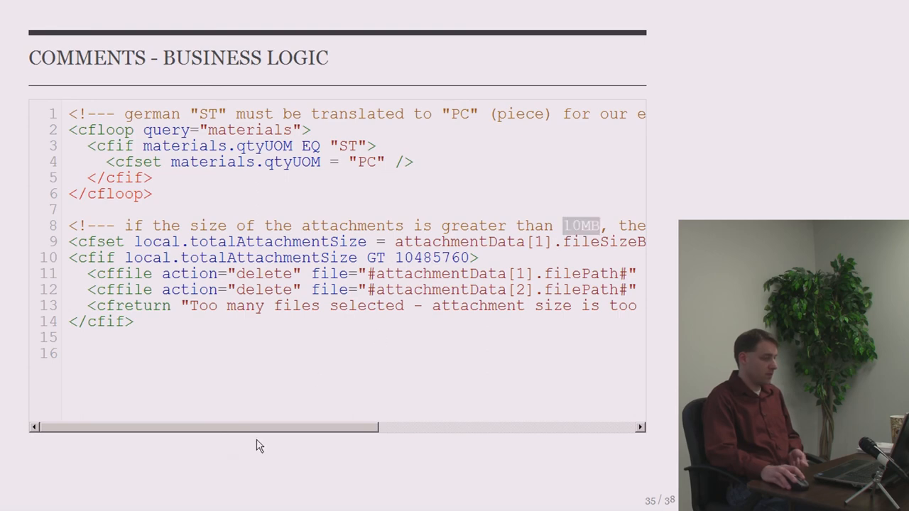
pyautogui.hscroll(3)
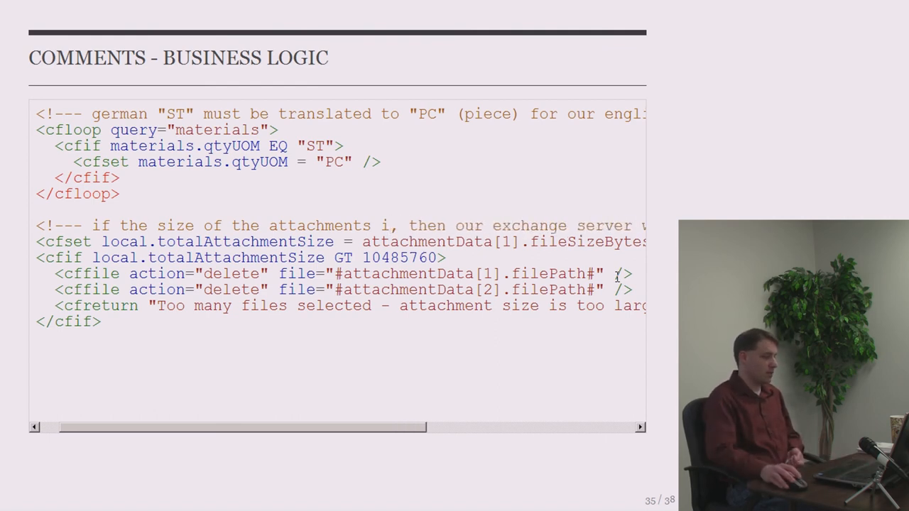
pyautogui.doubleClick(399, 258)
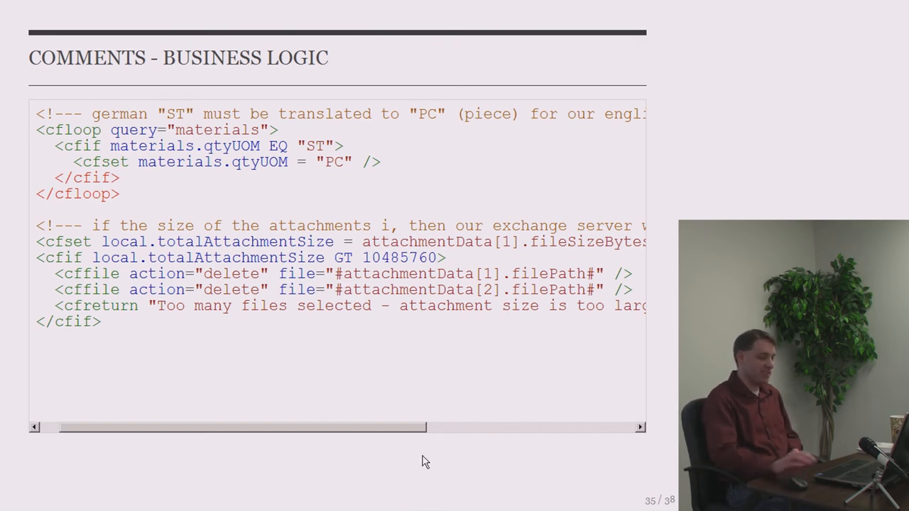
pyautogui.press('Right')
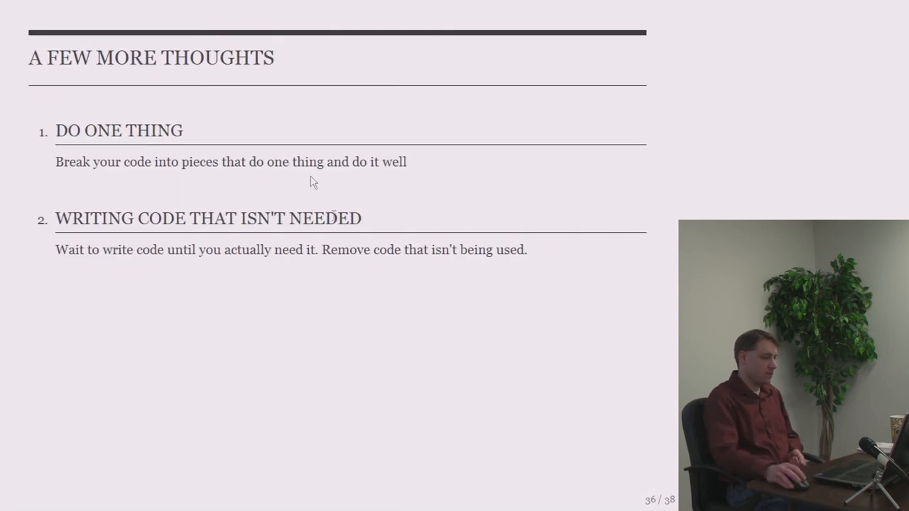
# - Step through the 'A Few More Thoughts' slide and reach slide 37, 'Takeaways'
pyautogui.doubleClick(71, 131)
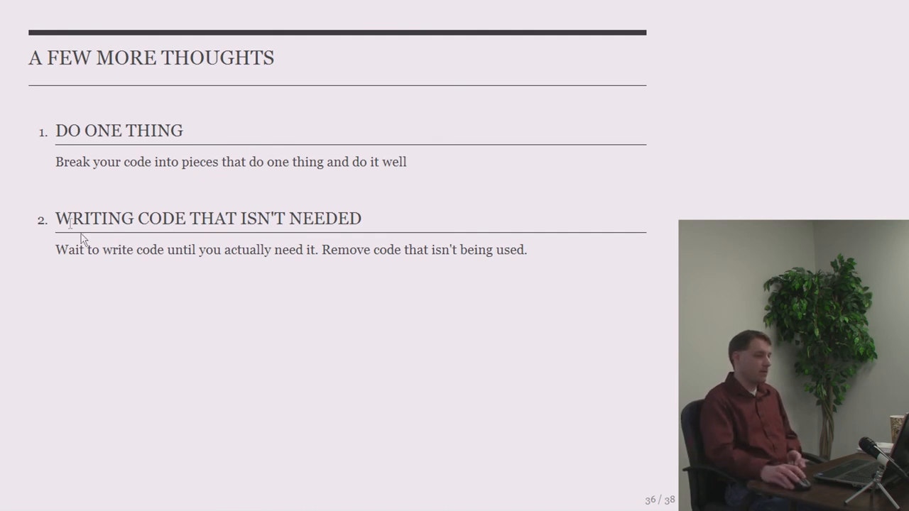
pyautogui.moveTo(376, 228)
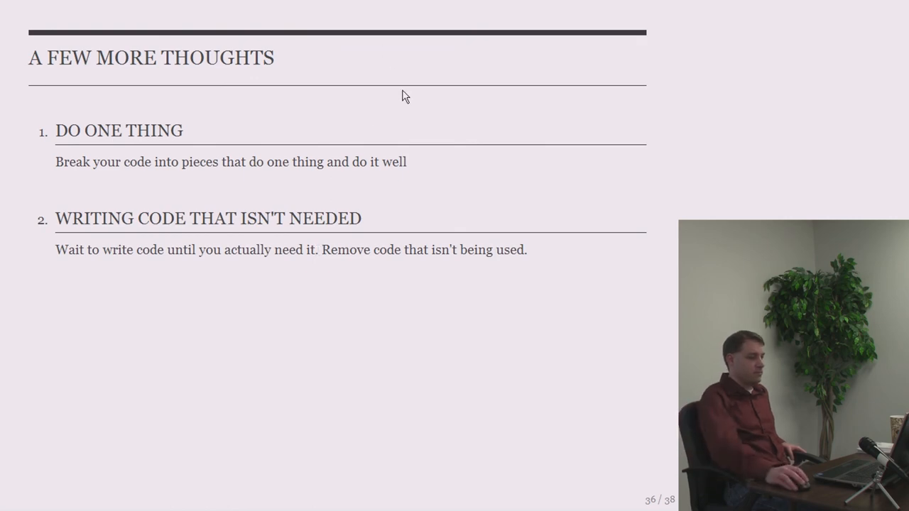
pyautogui.press('Right')
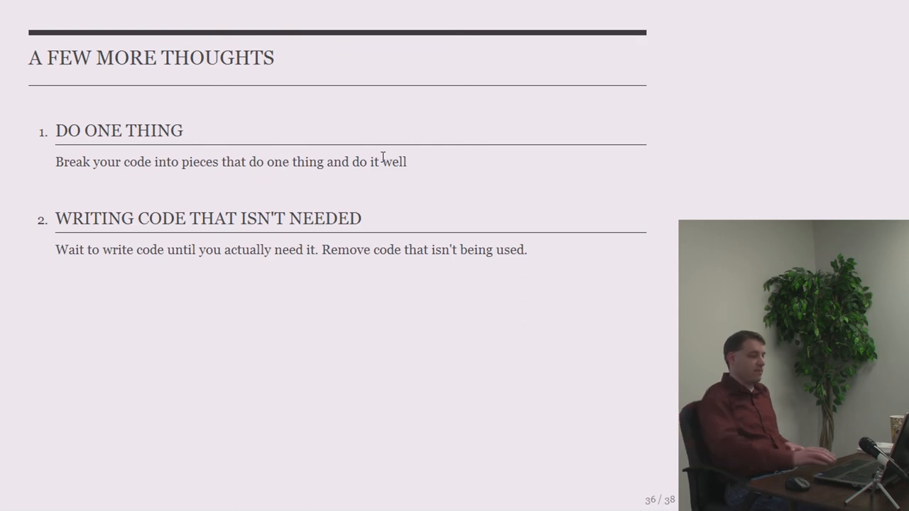
pyautogui.press('Right')
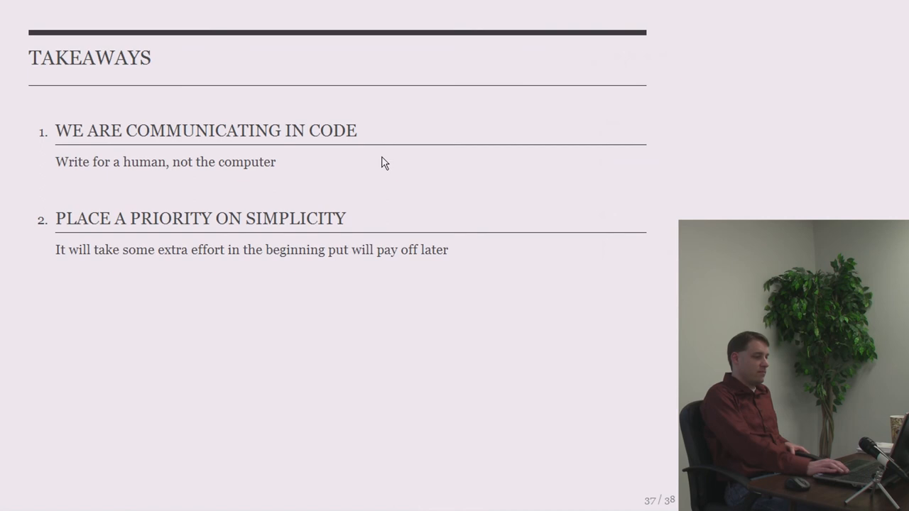